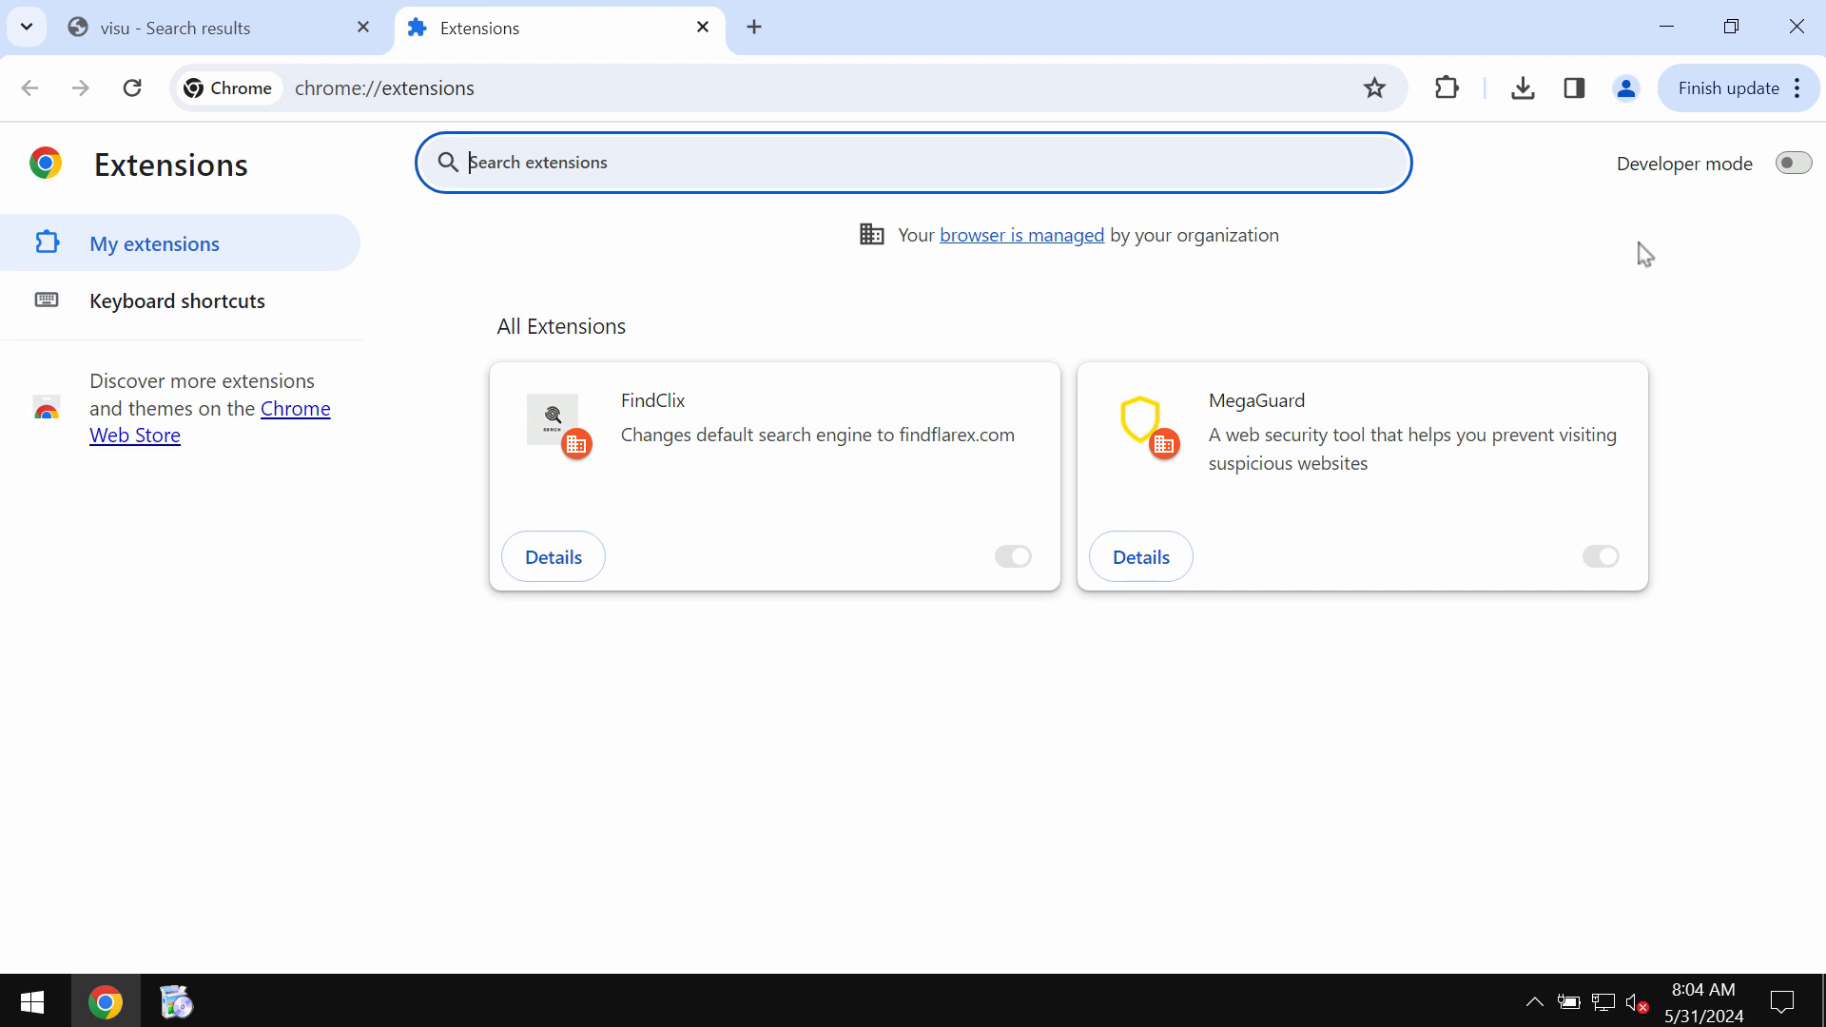
mouse_move(782, 184)
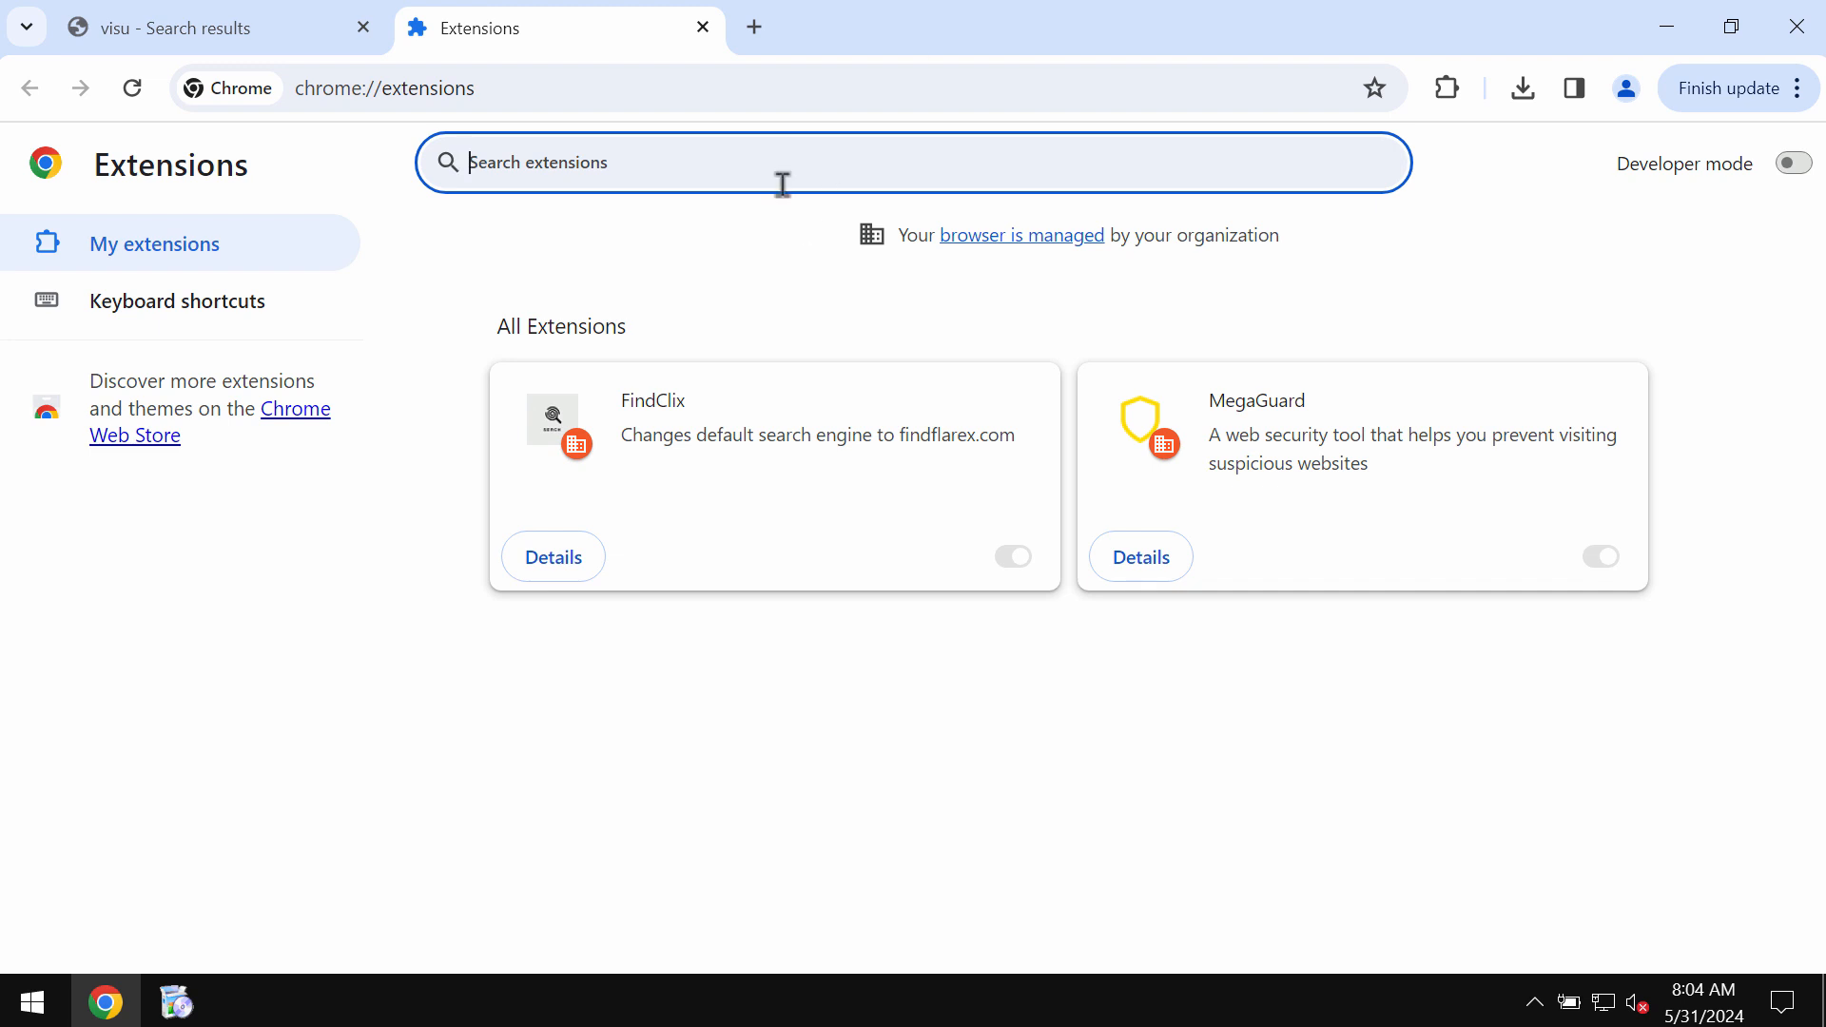
Step: Search for car from the address bar and land on the hijacked boyu.com.tr results
type("car")
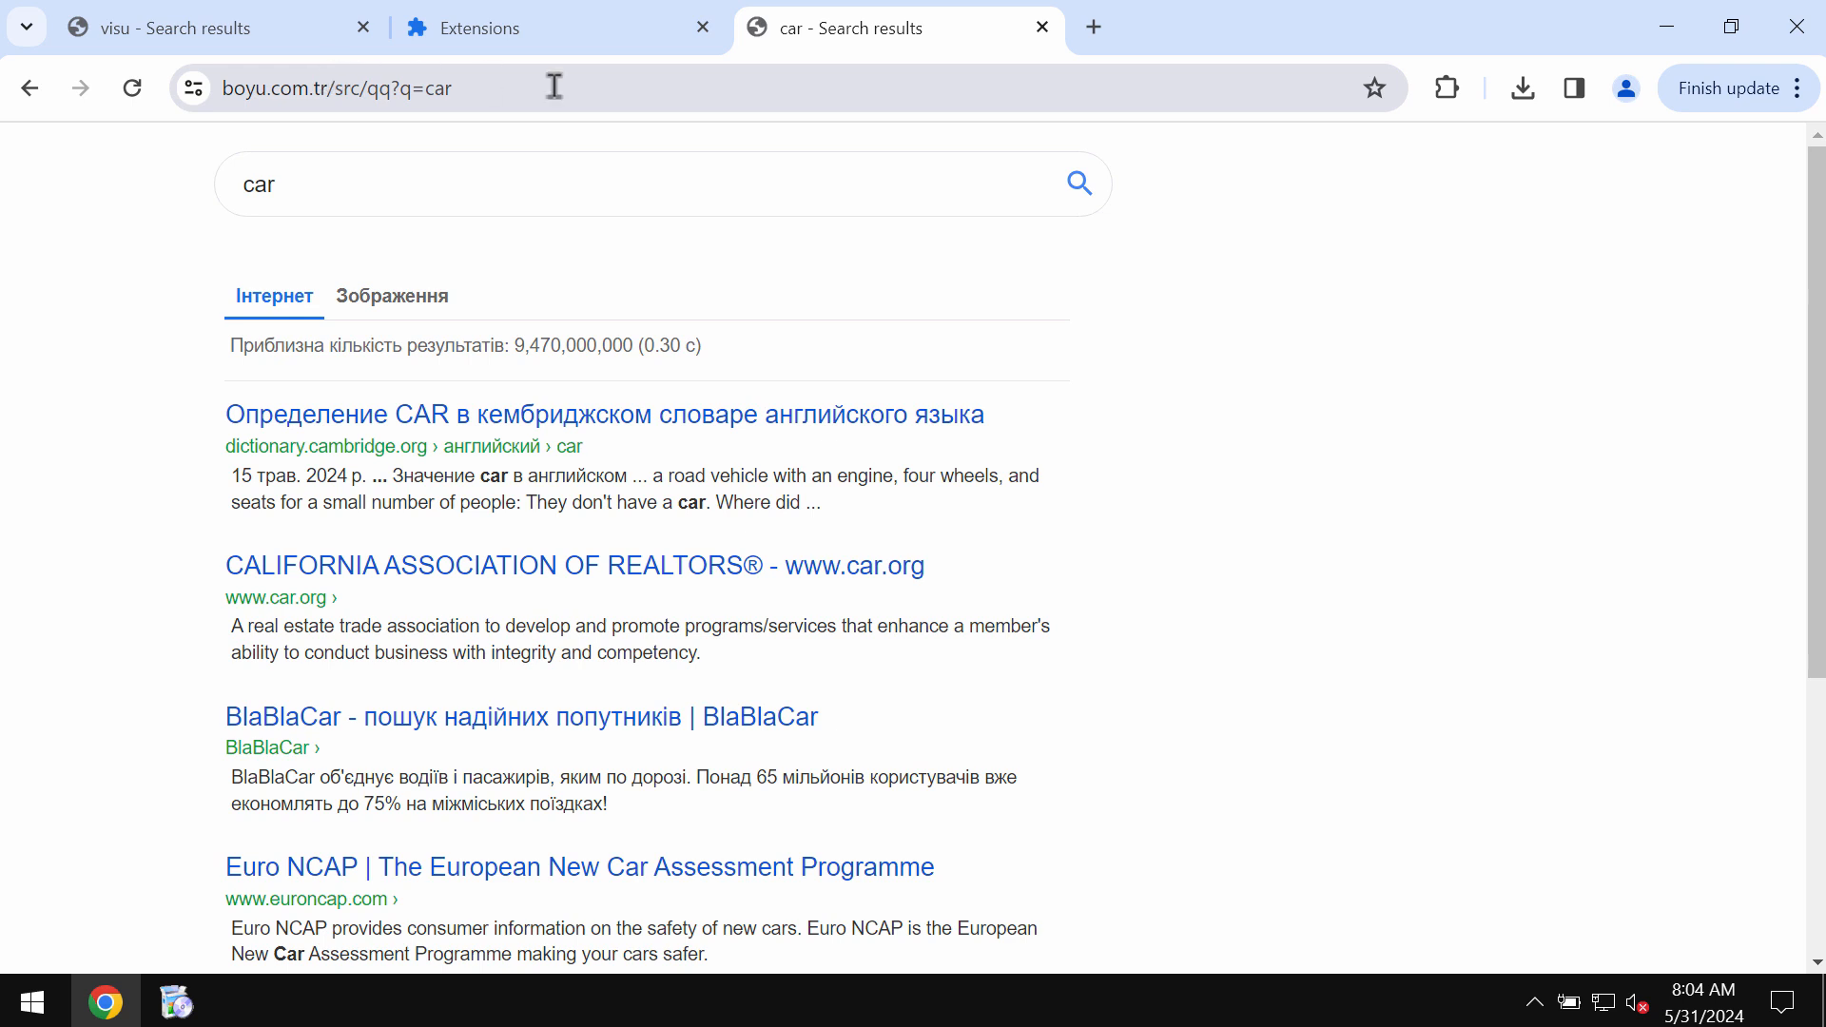
mouse_move(1089, 27)
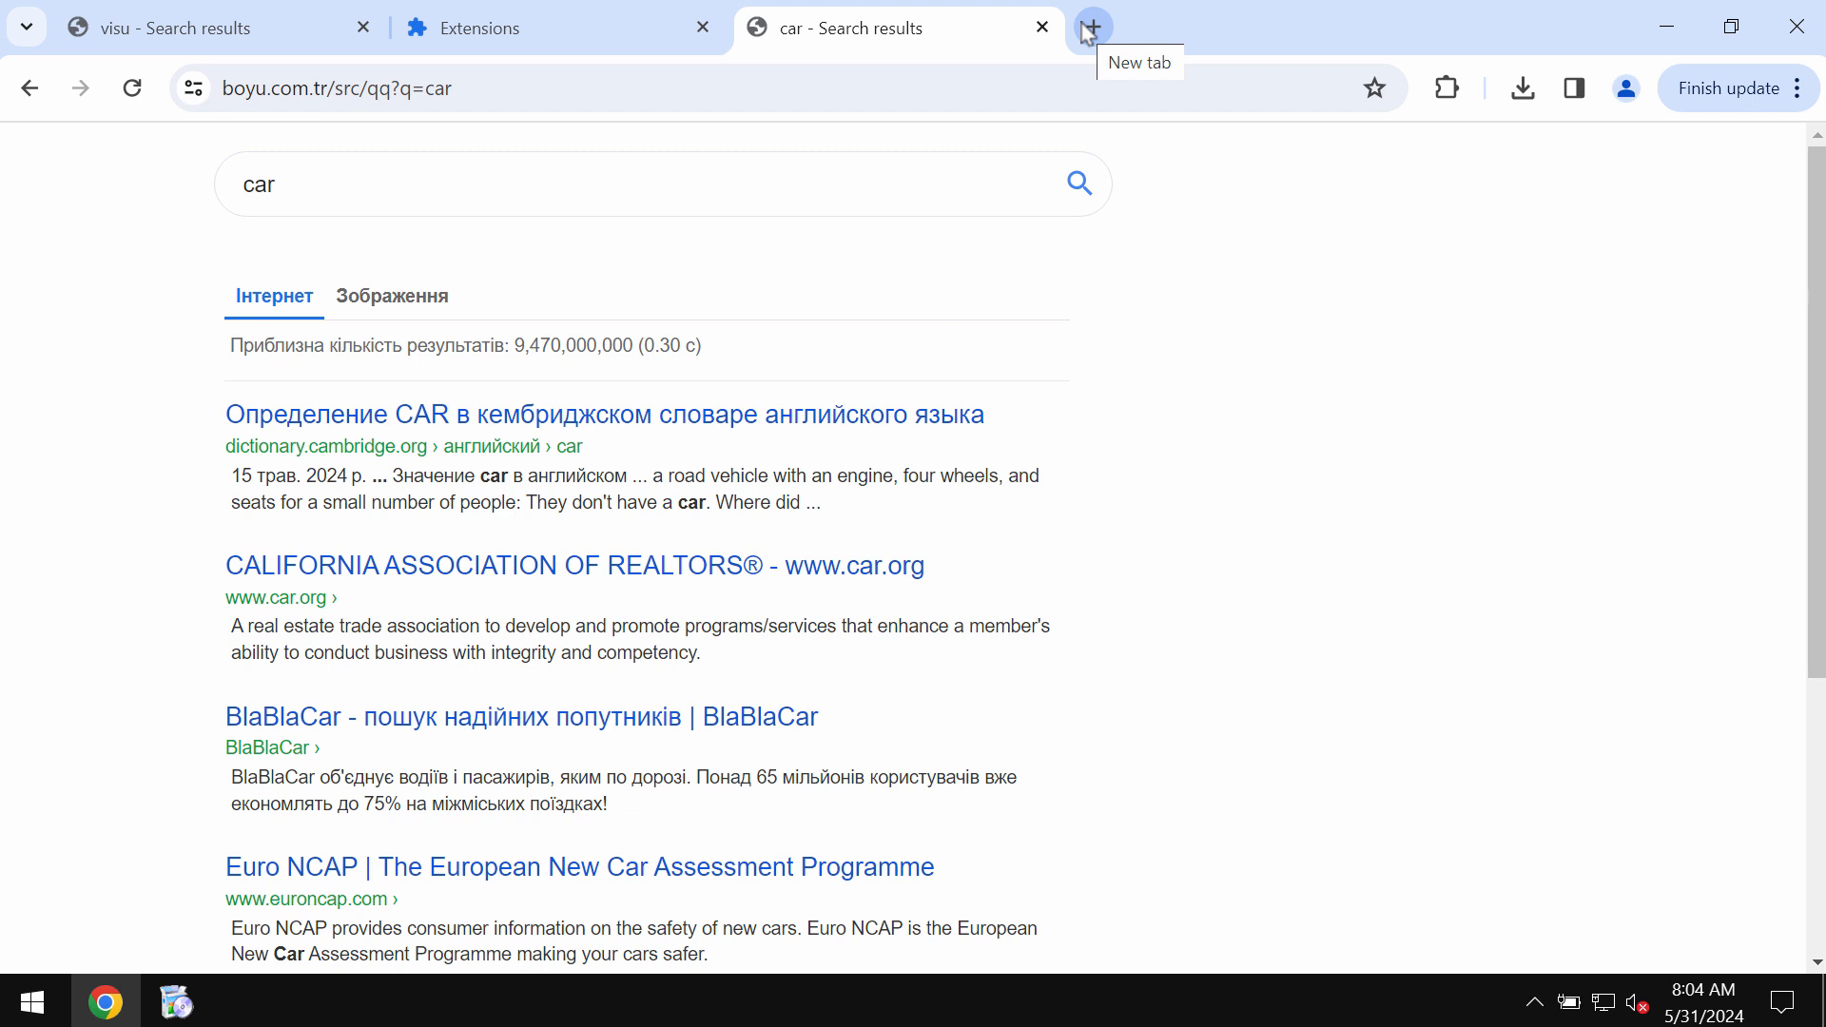
left_click(559, 28)
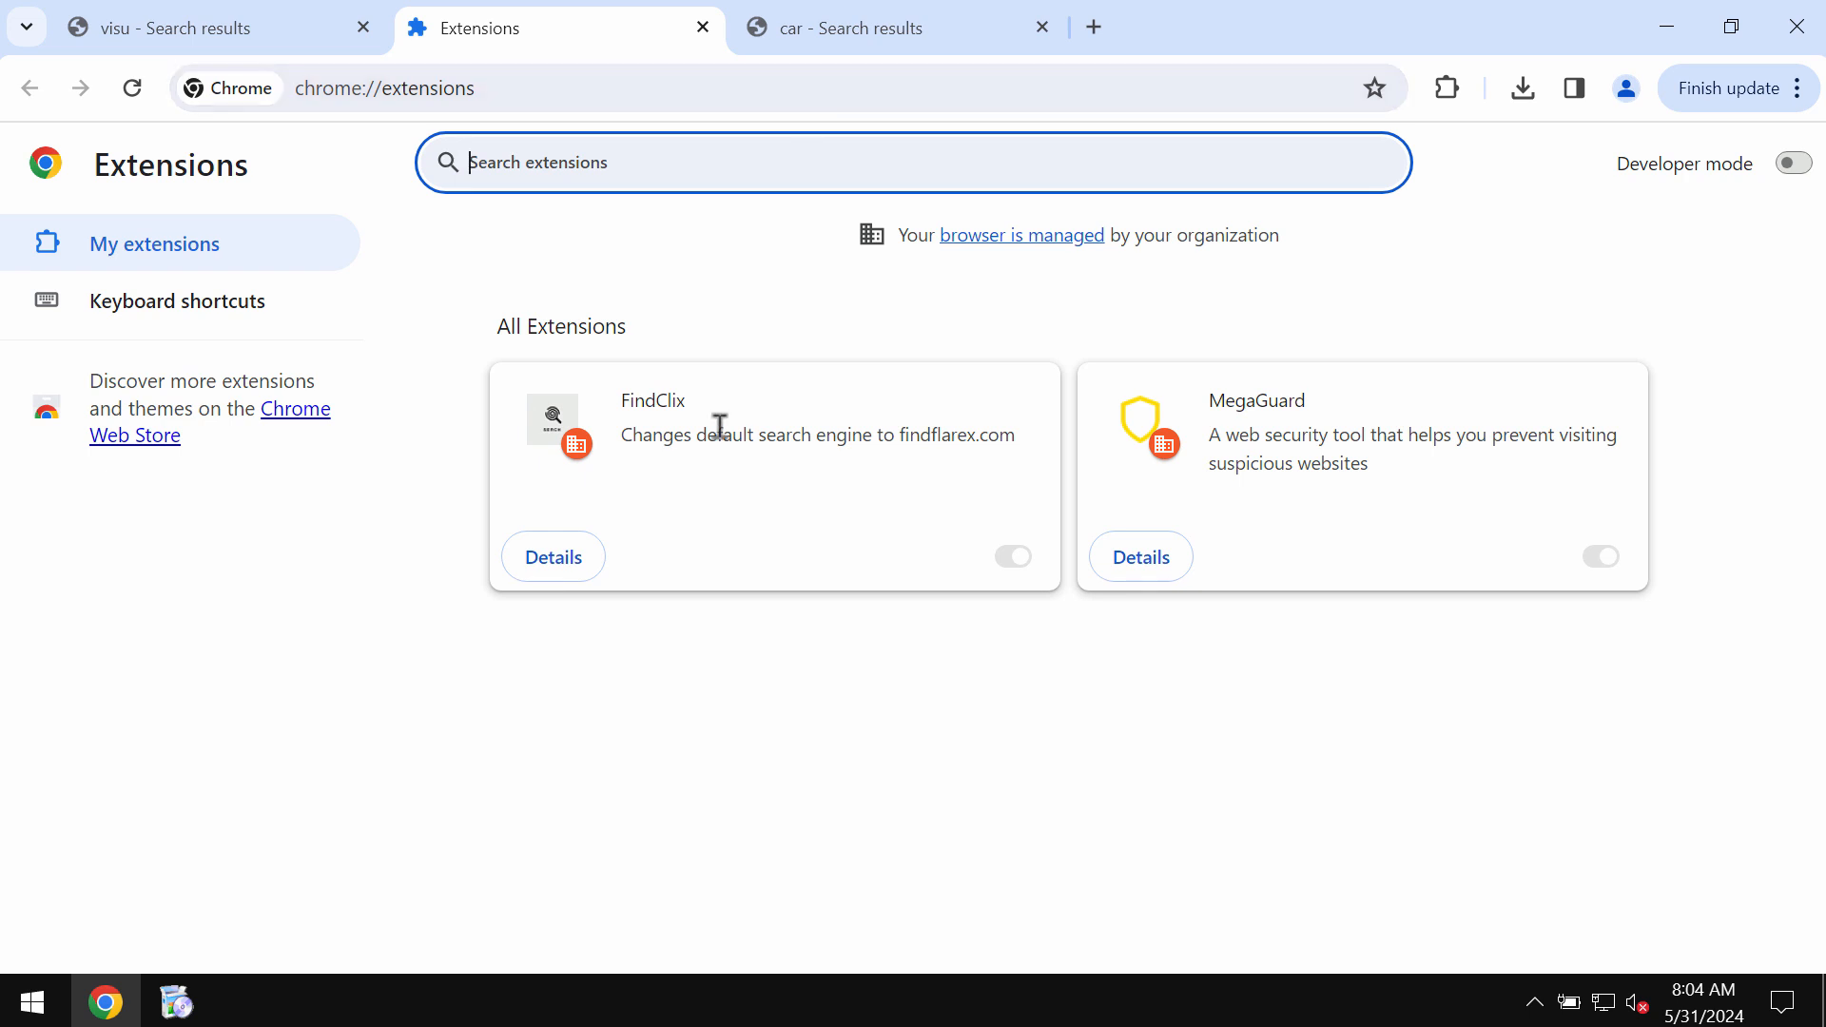
mouse_move(891, 519)
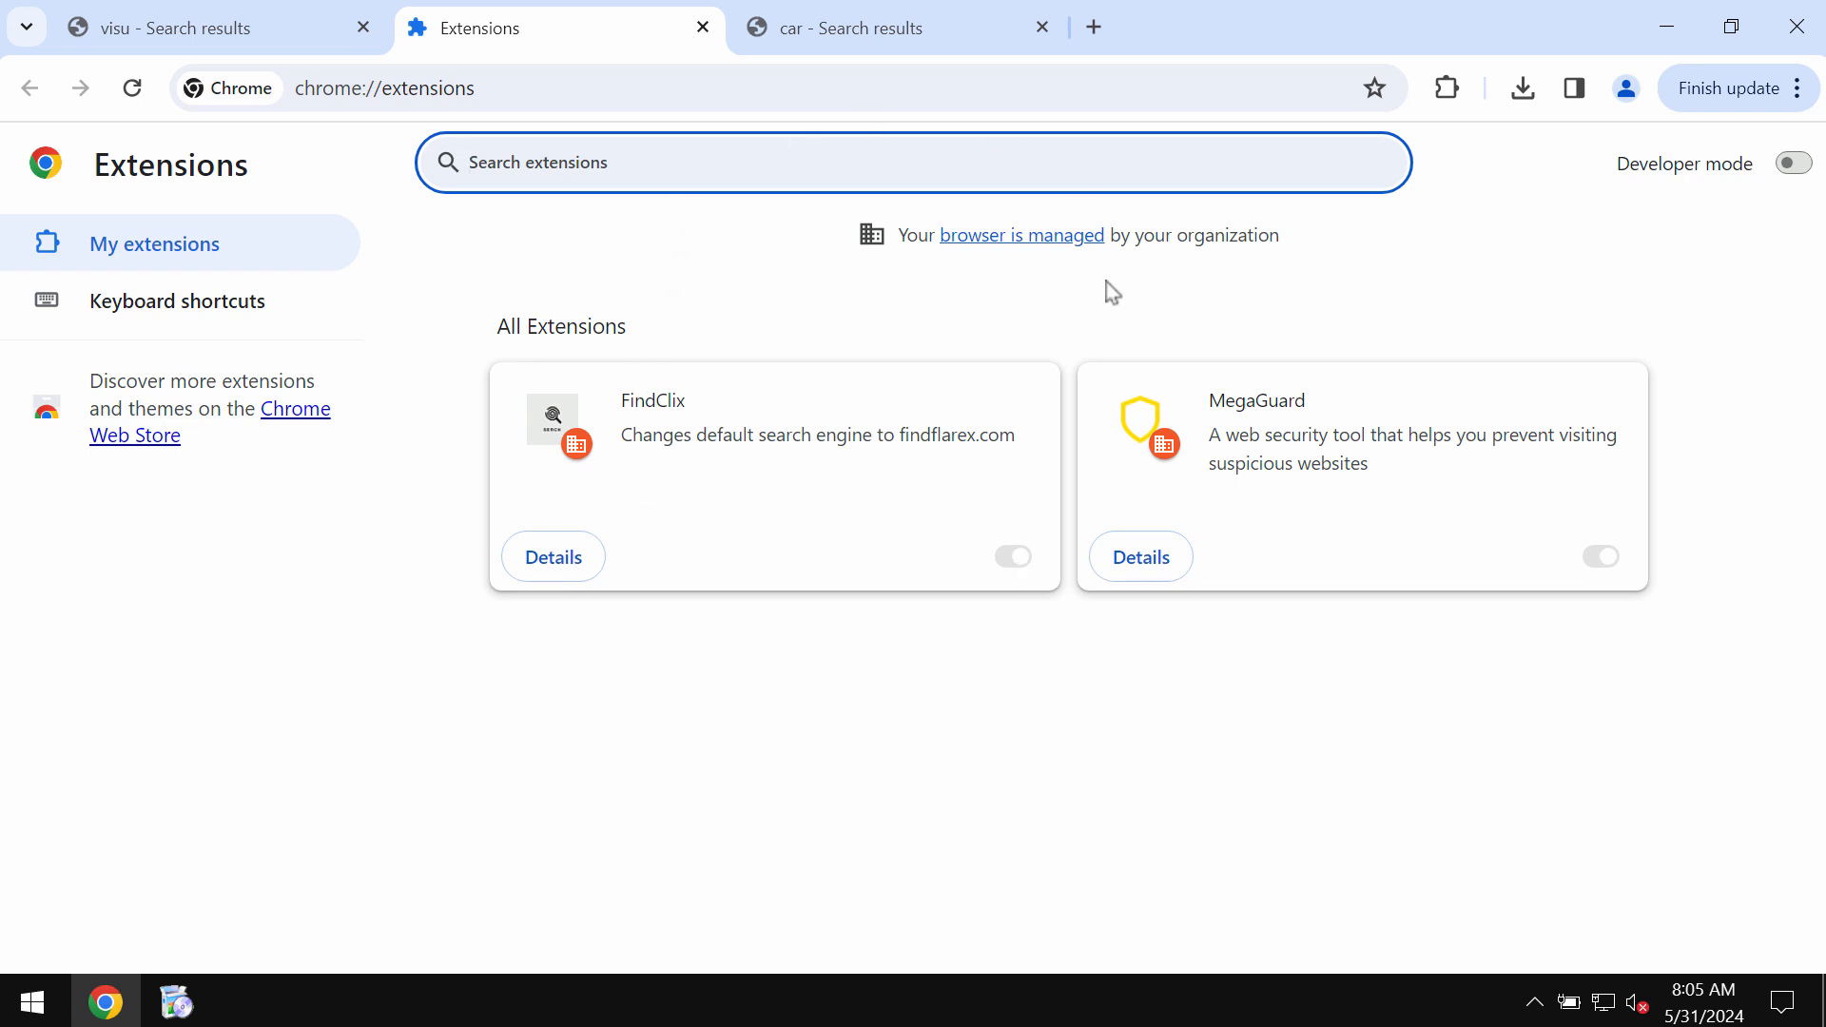
mouse_move(964, 119)
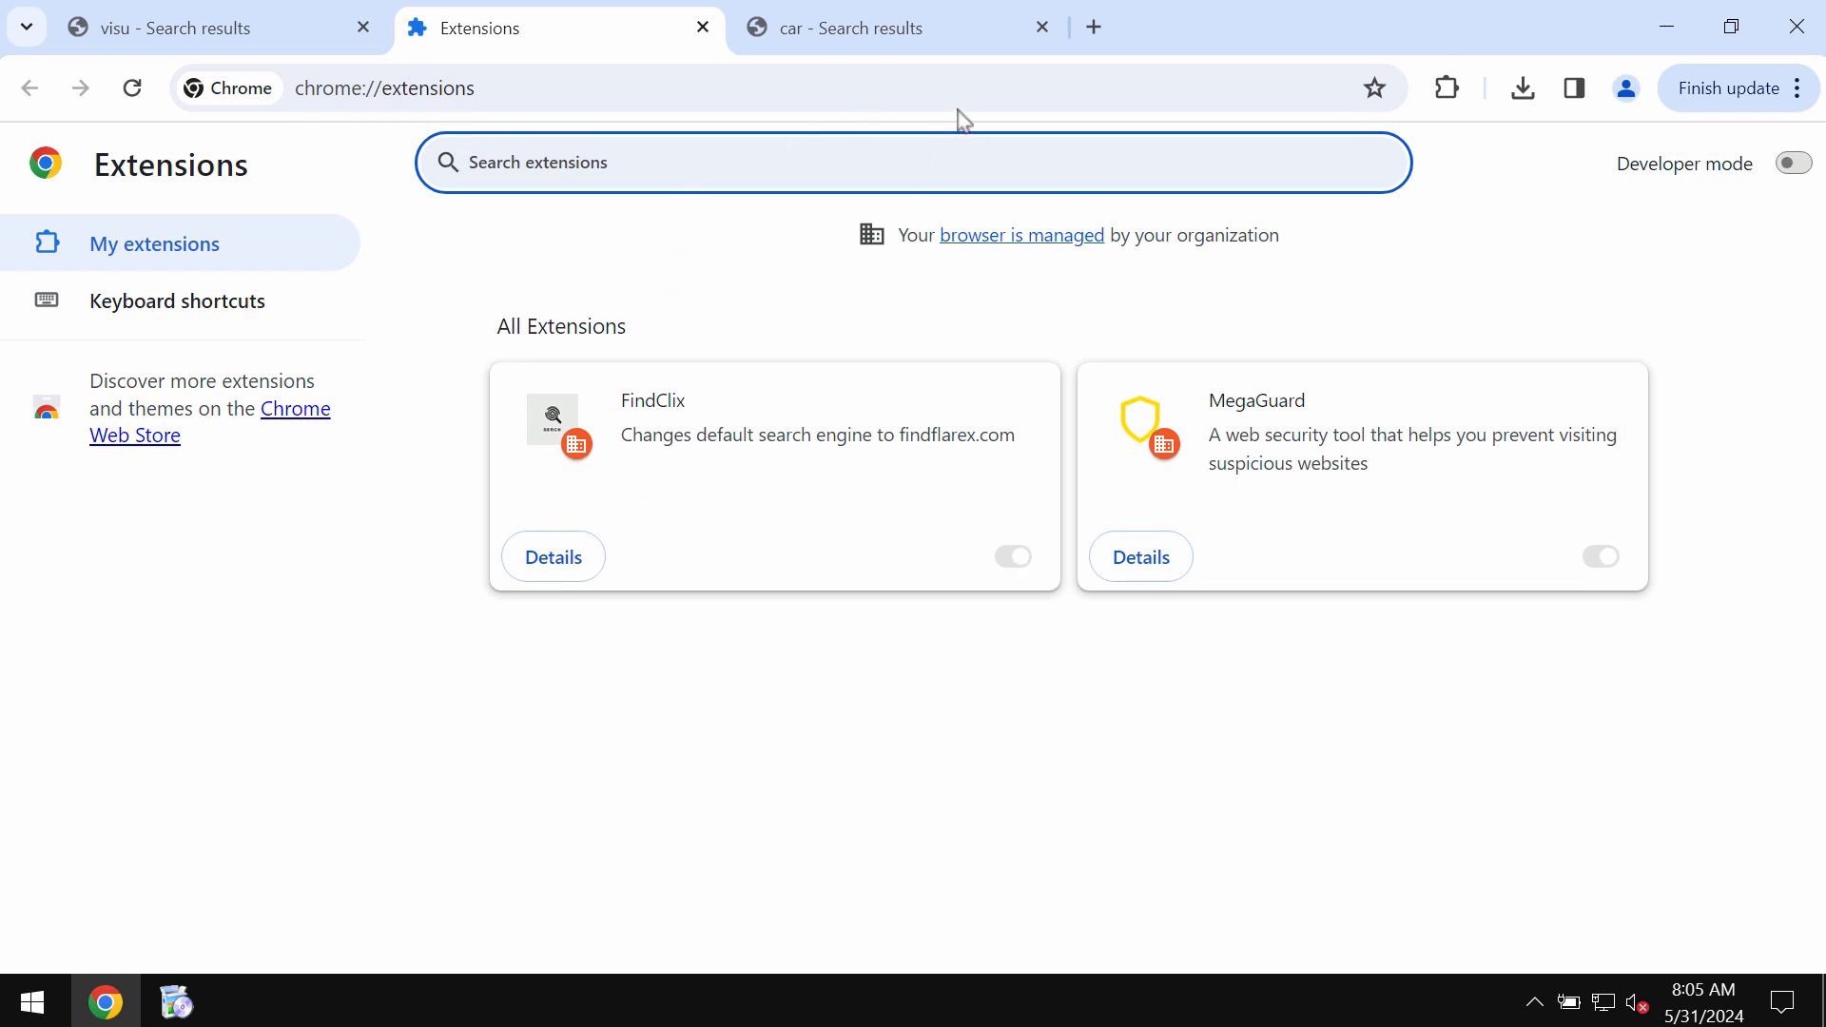
Step: Navigate the extensions tab to combocleaner.com
type("combocleaner.com")
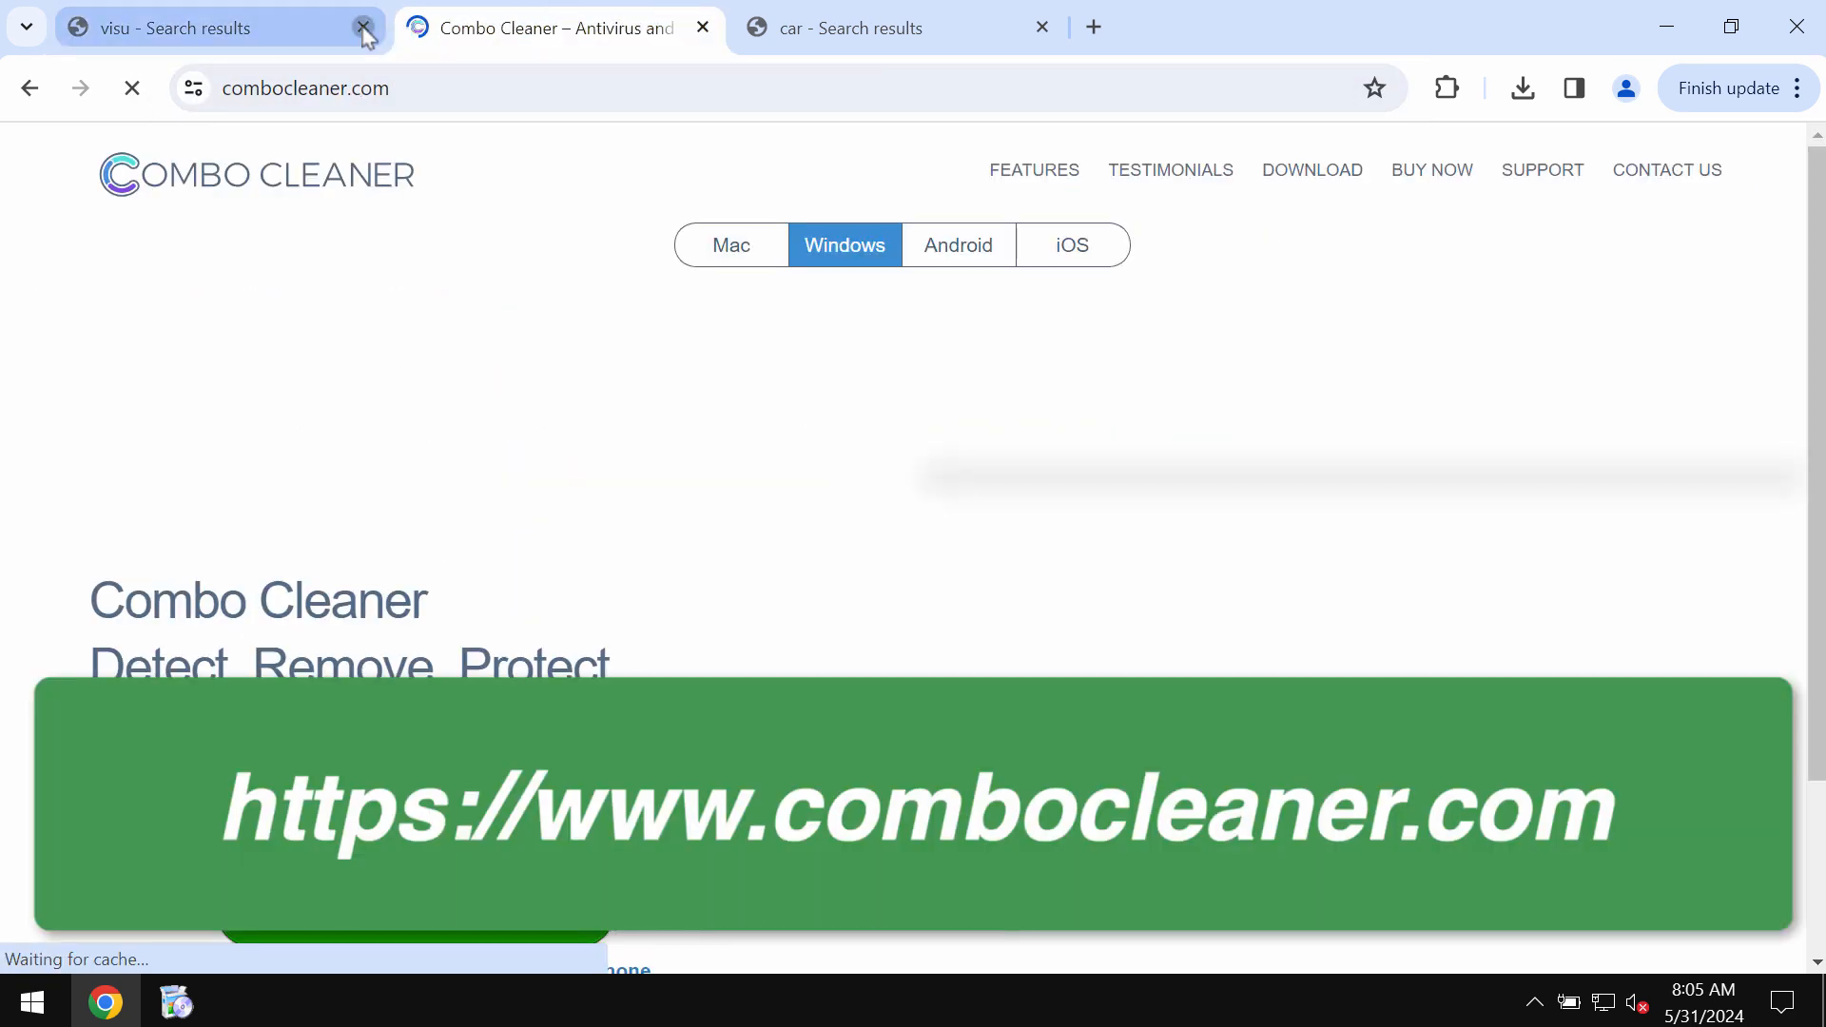
Step: Close the visu Search results tab, leaving the Combo Cleaner site loading
left_click(364, 27)
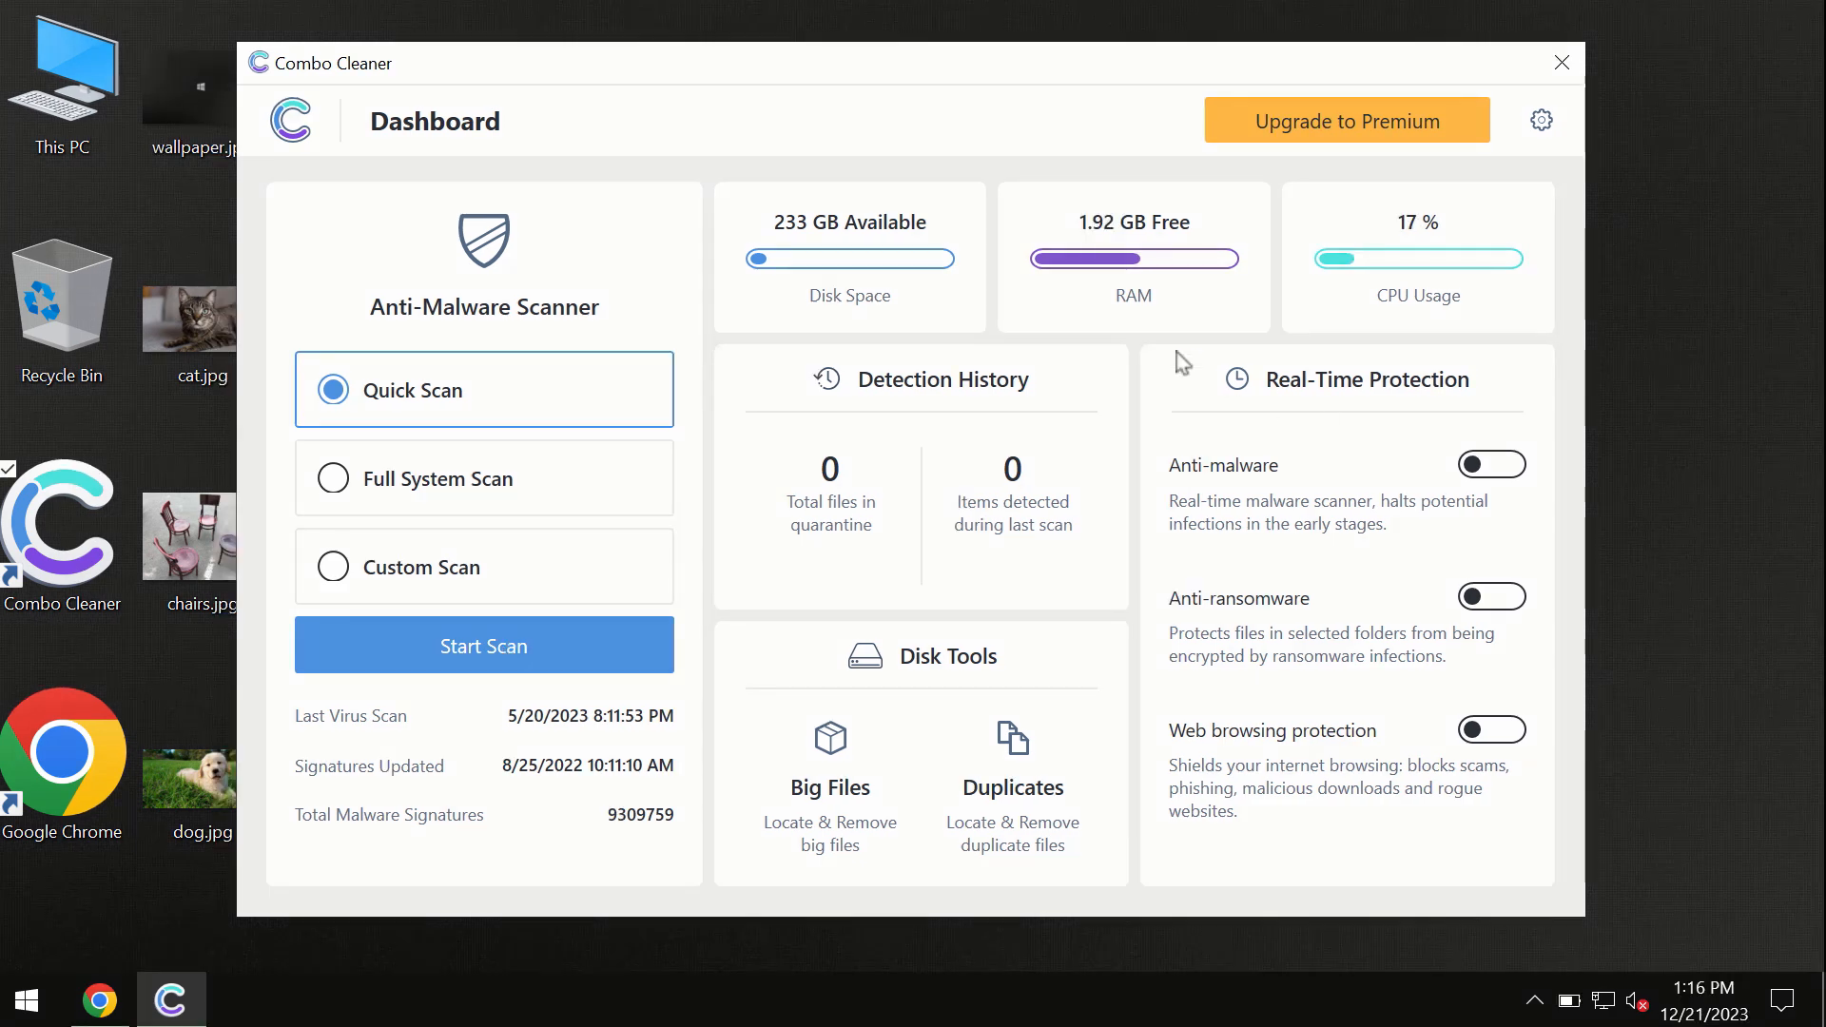
mouse_move(939, 298)
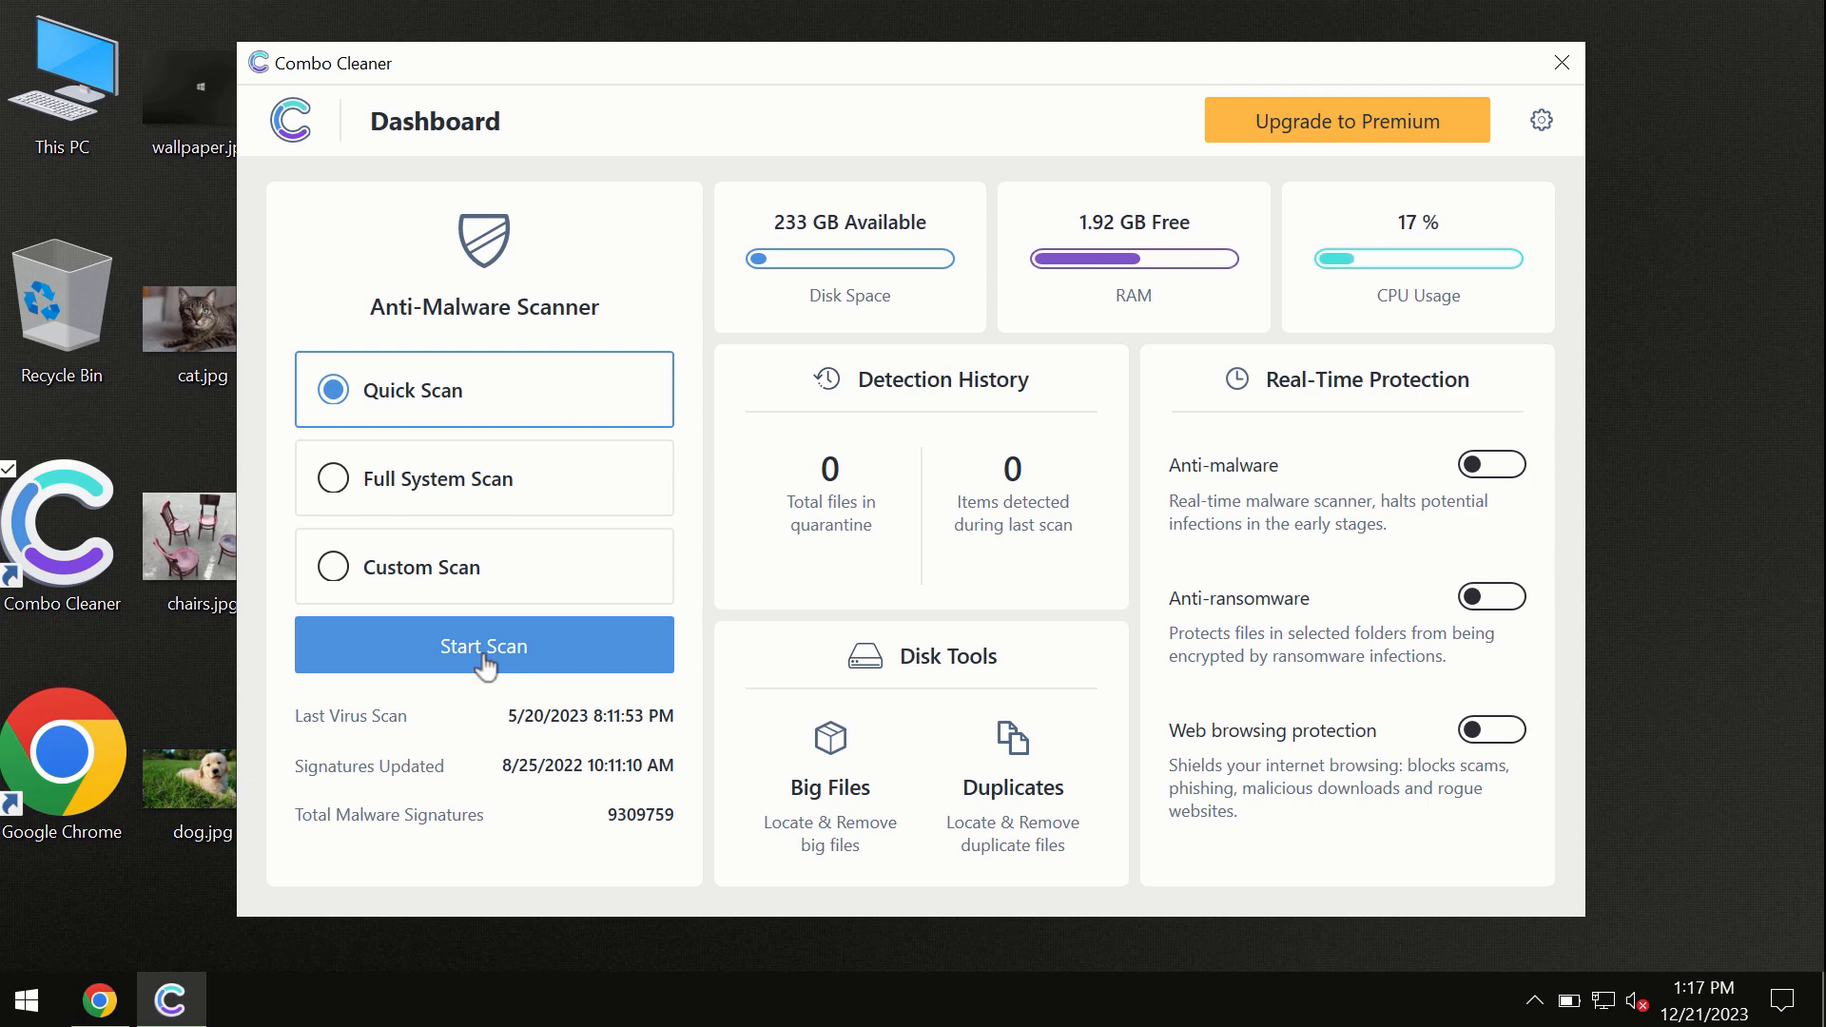
mouse_move(202, 891)
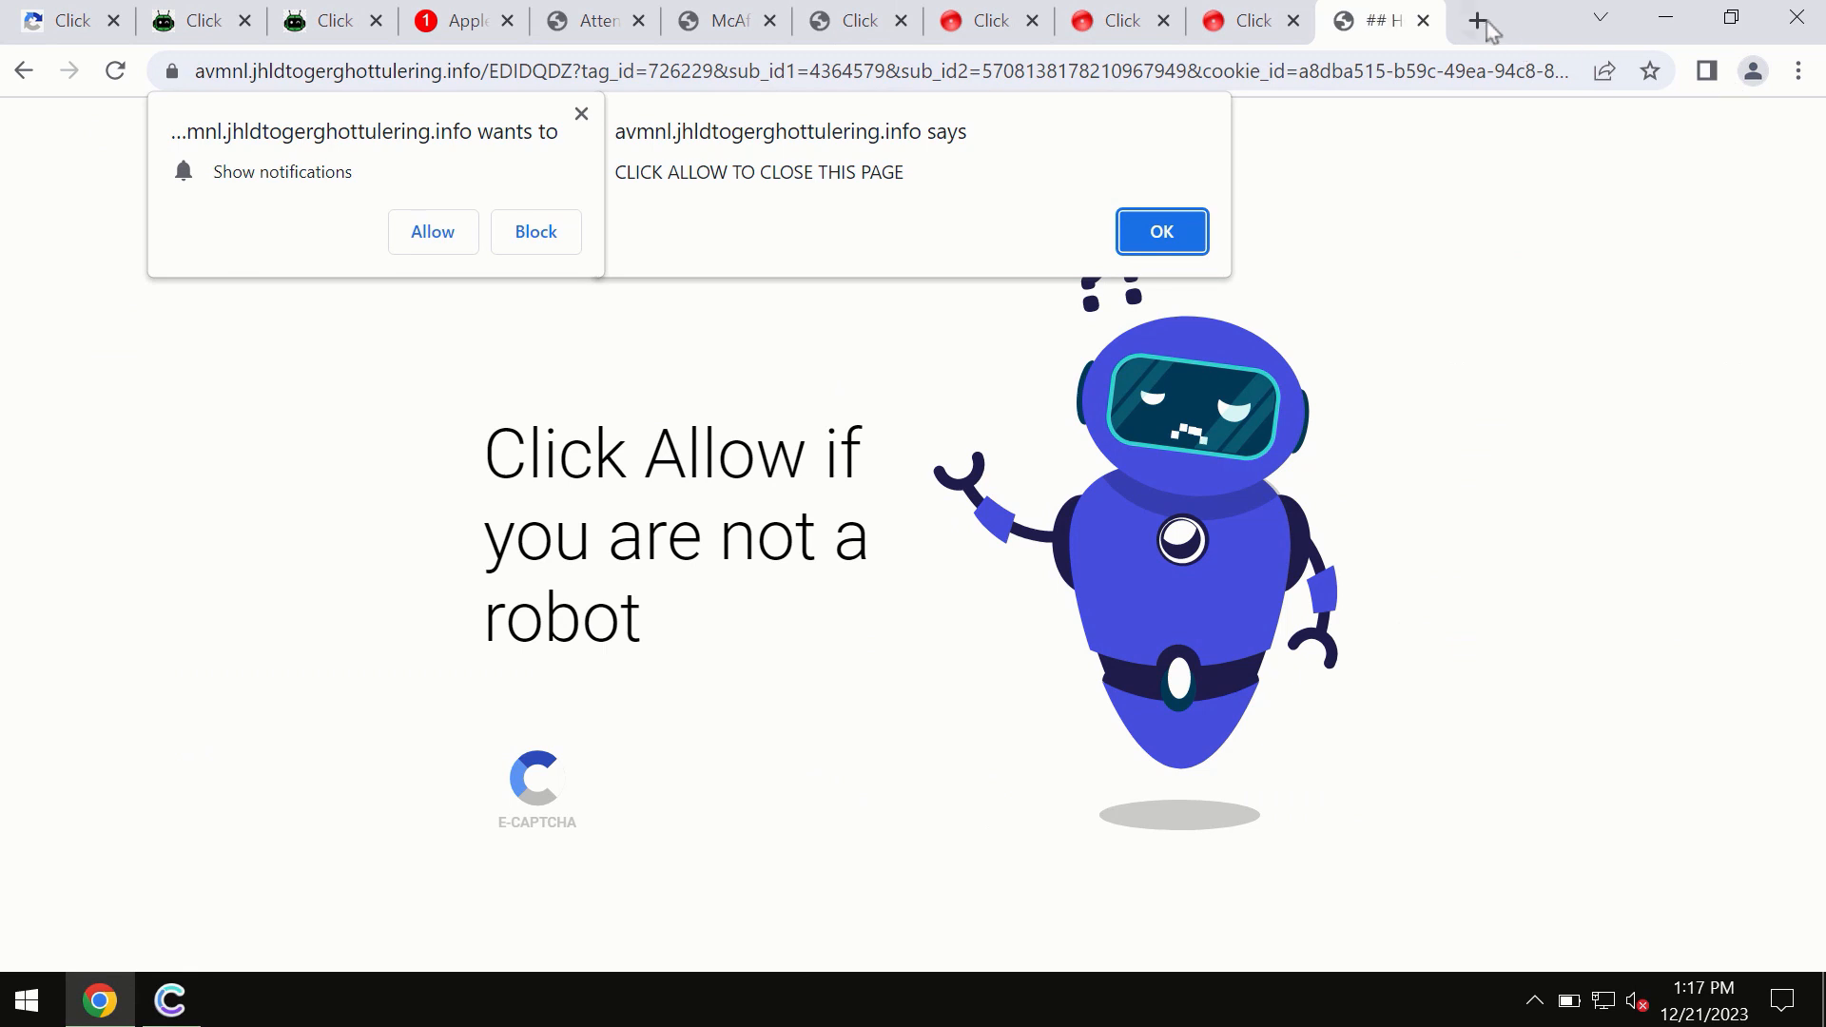
Step: Add a fresh Chrome tab next to the spam robot-check pages
left_click(1475, 21)
type("combocleaner.com")
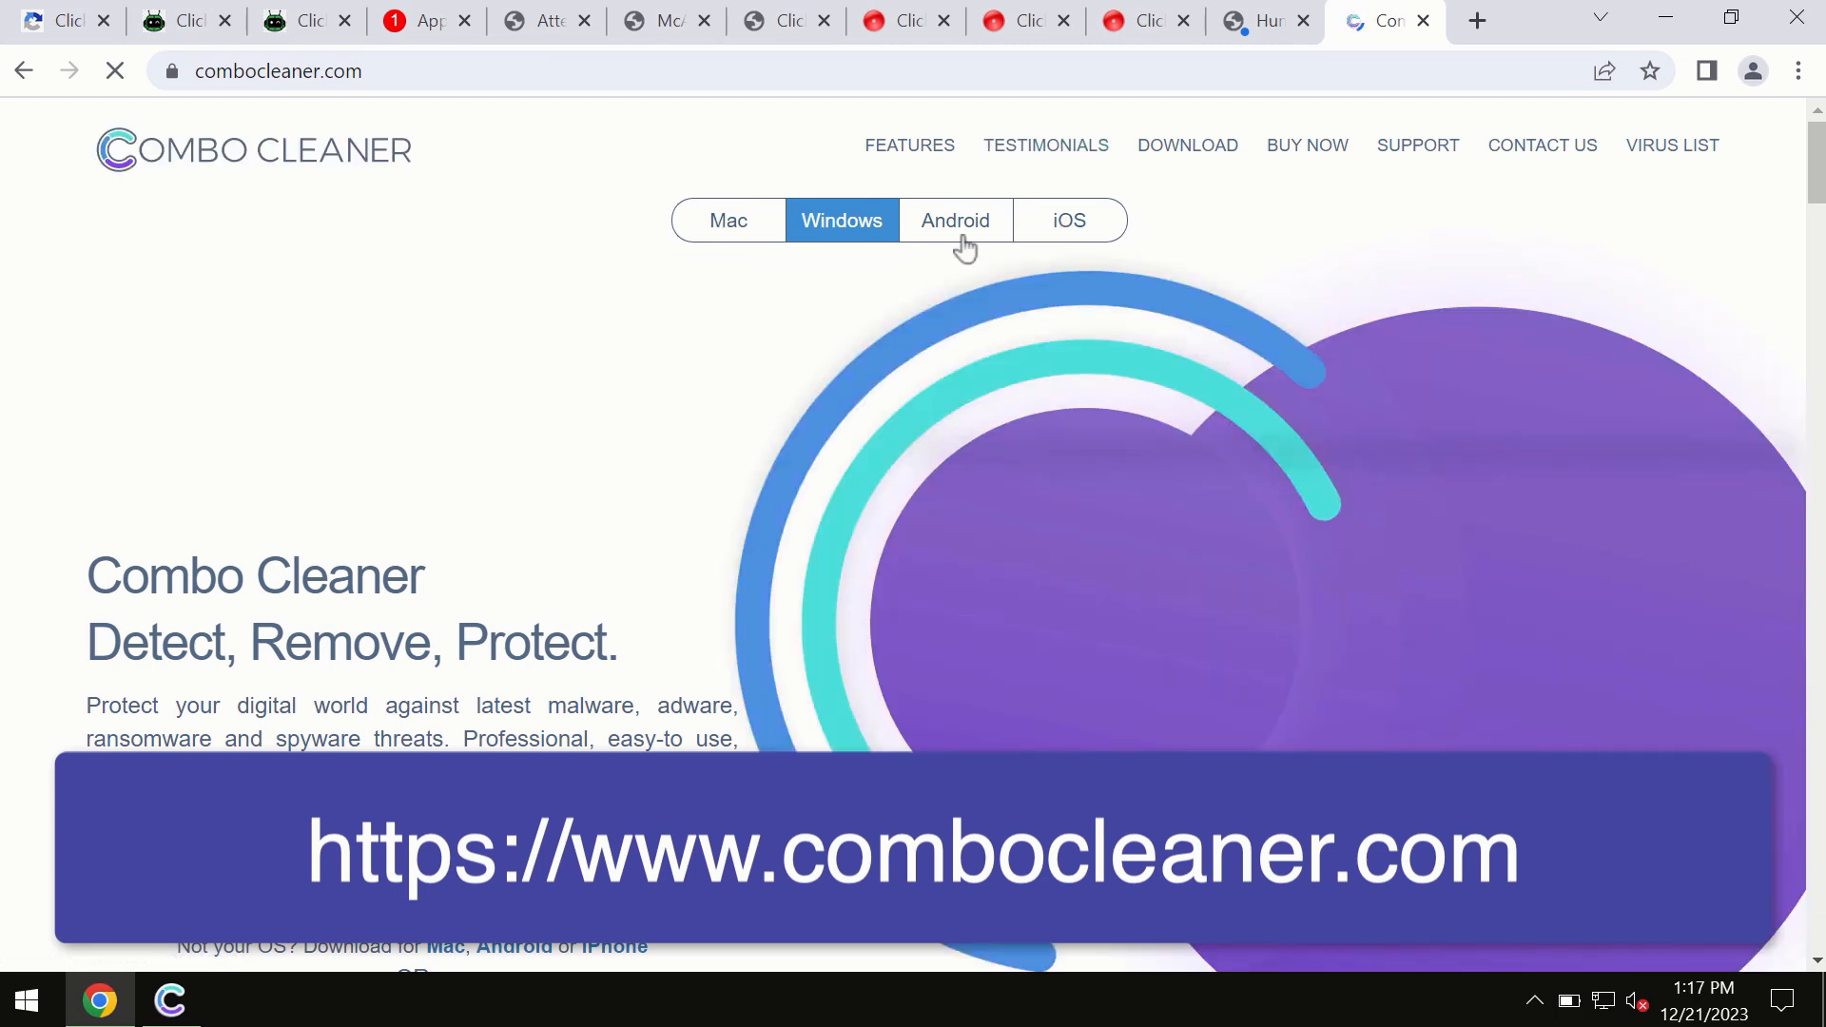
mouse_move(1080, 244)
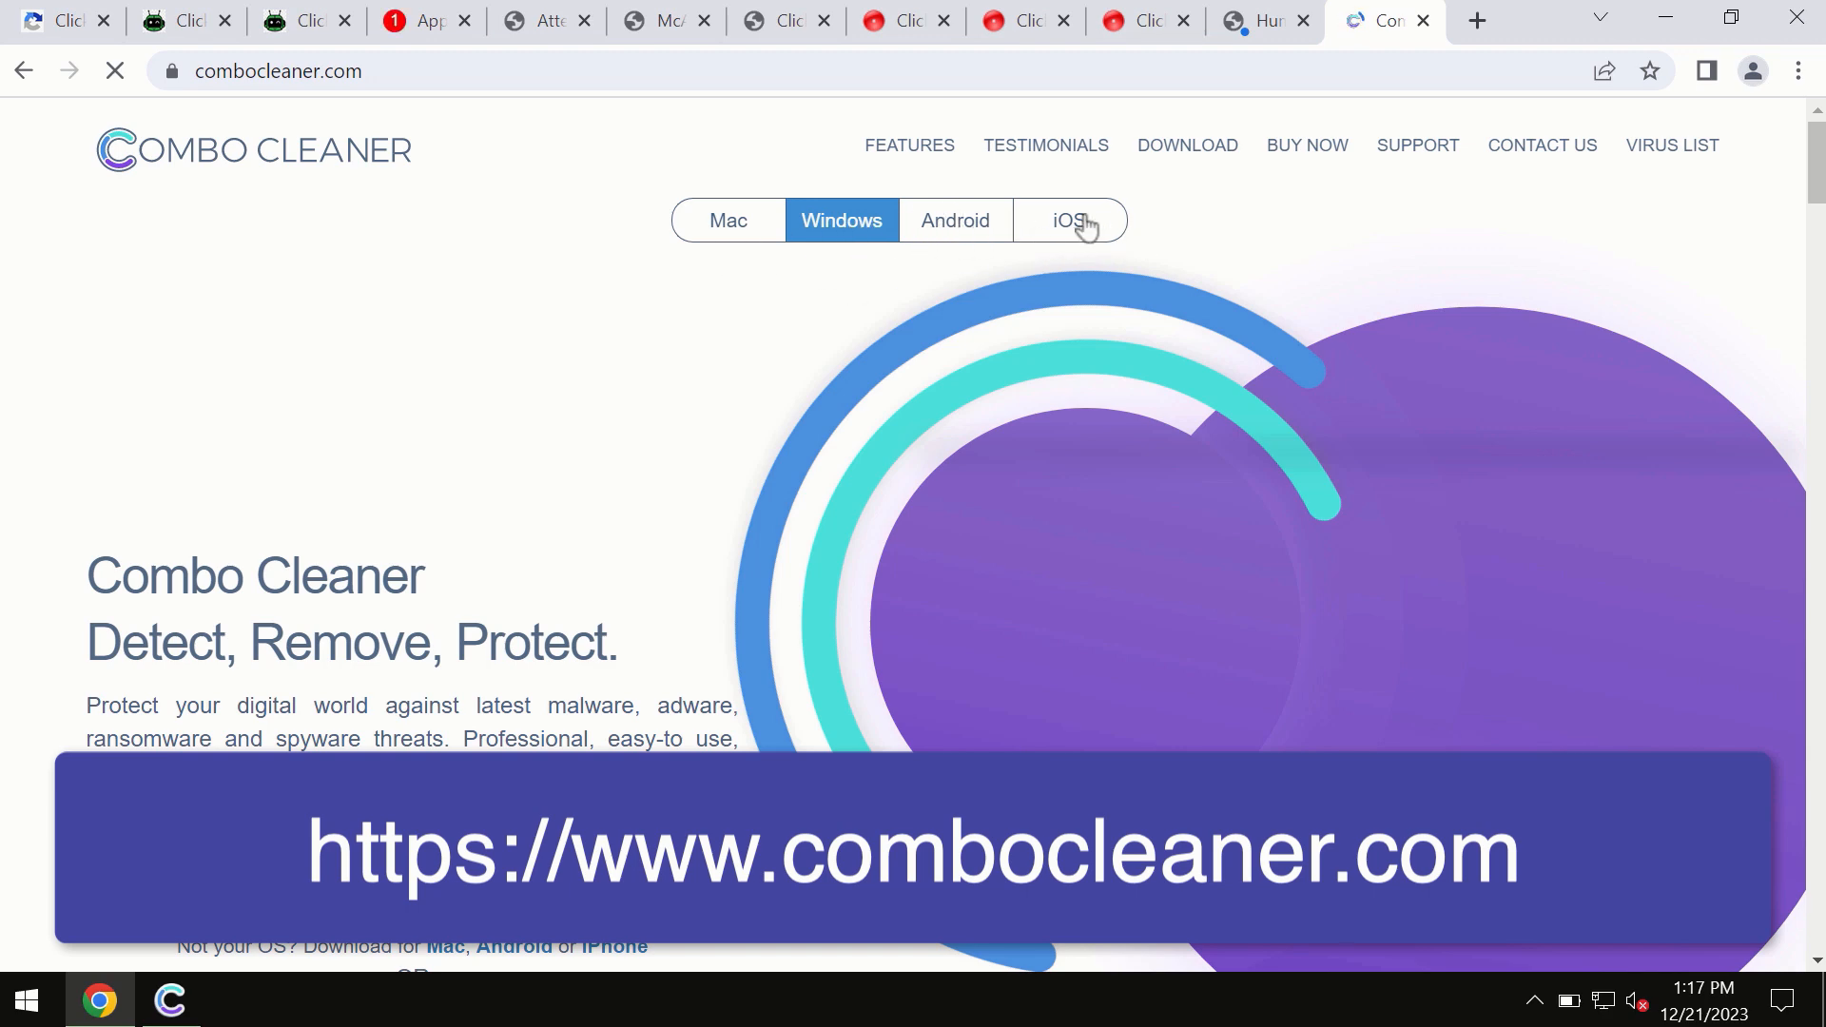
Step: Cycle the combocleaner.com page through its Mac and iOS editions, then bring the Combo Cleaner dashboard forward
left_click(728, 220)
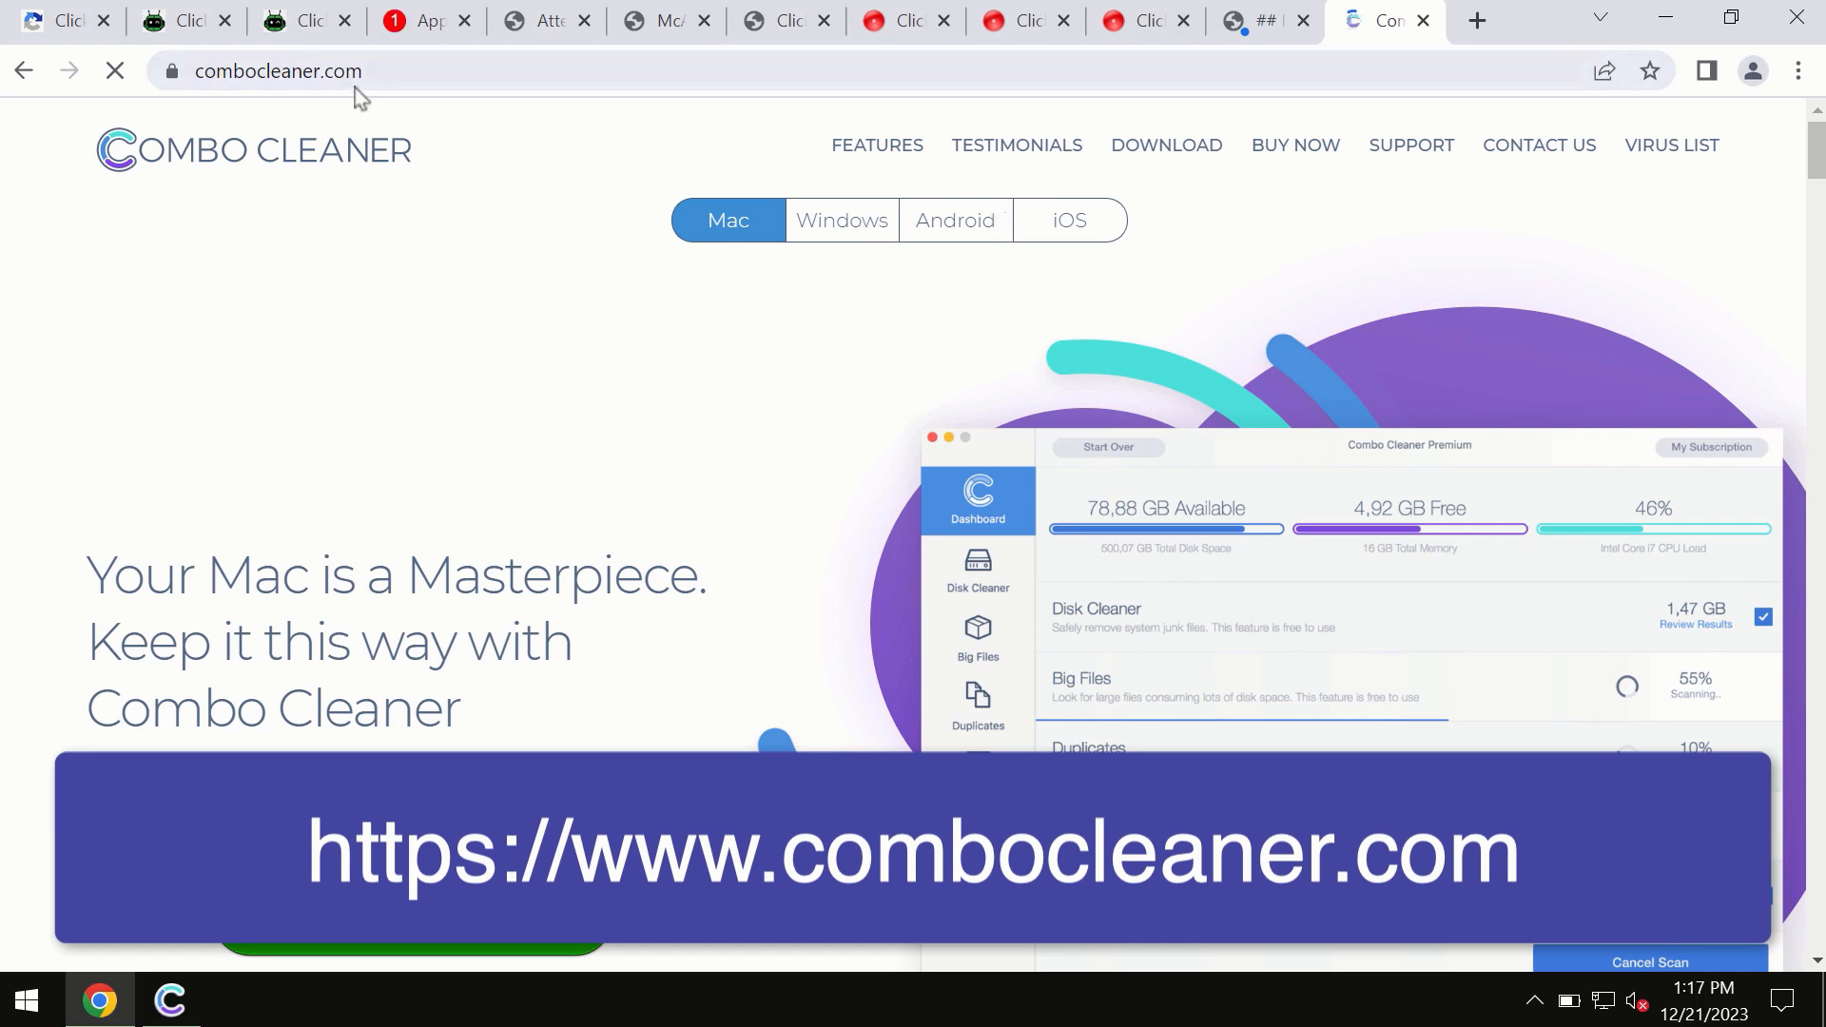
left_click(1067, 219)
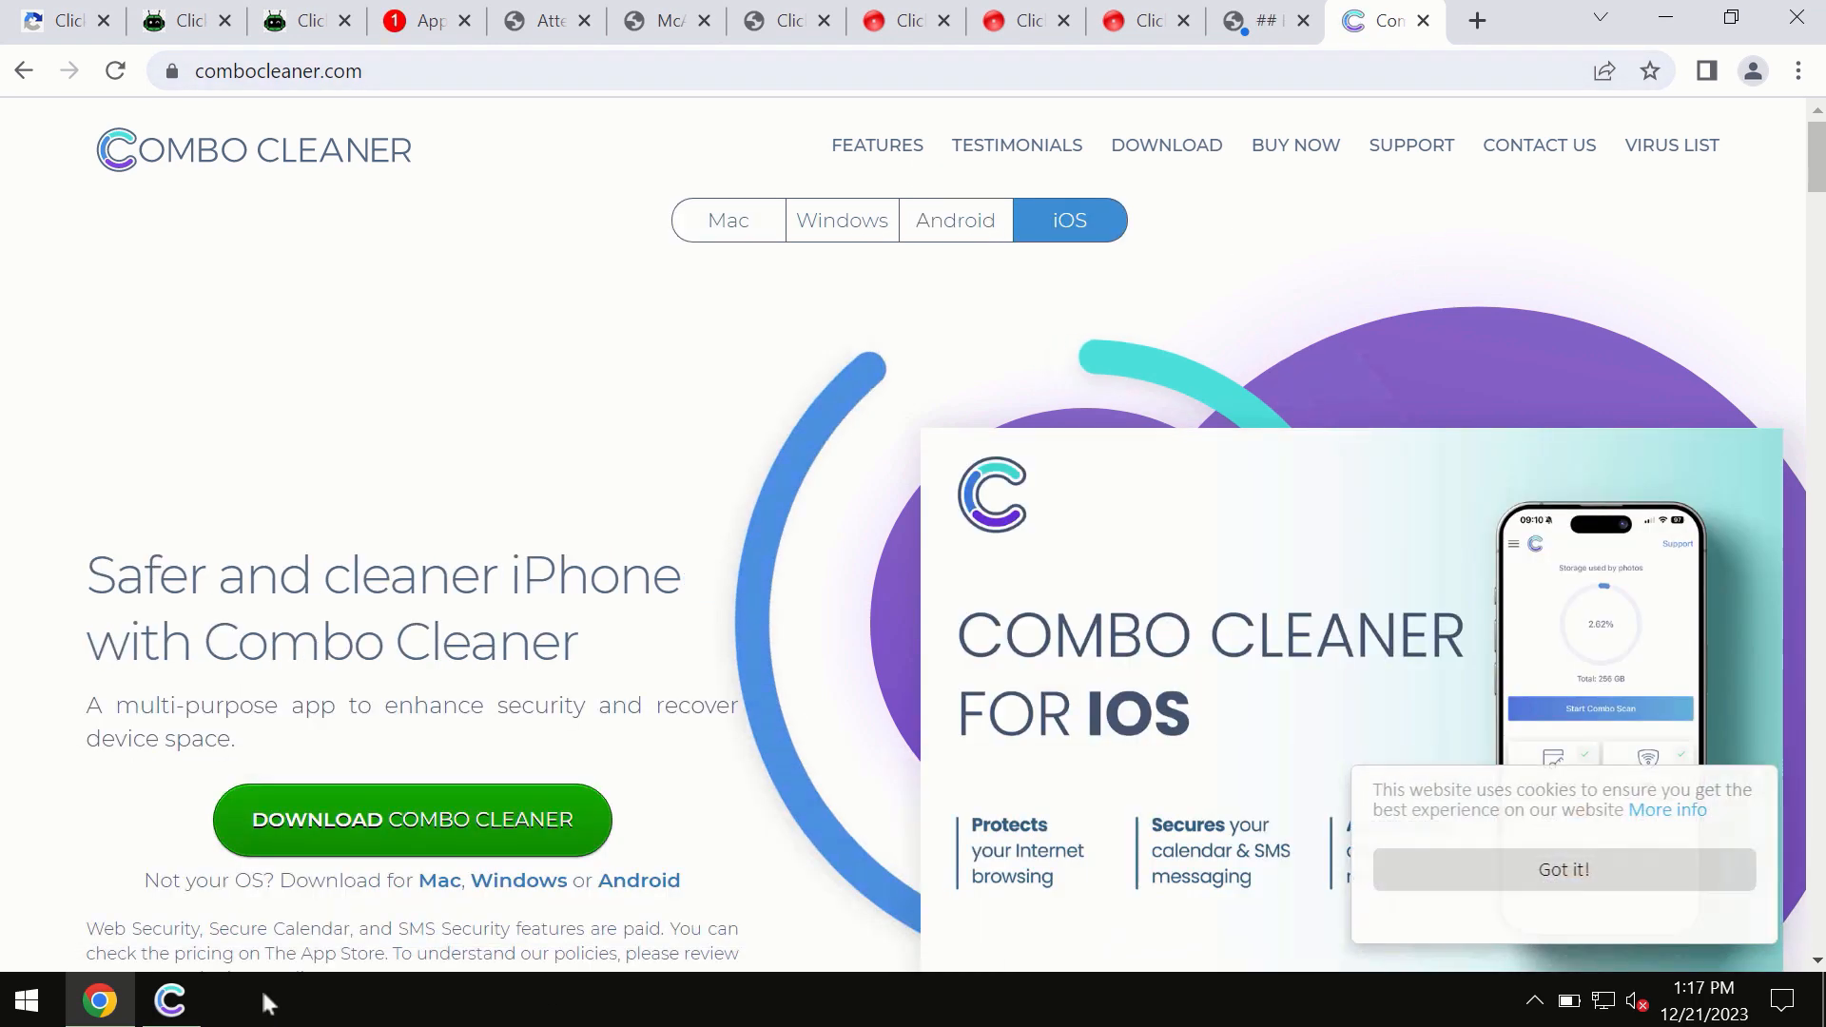
left_click(170, 1001)
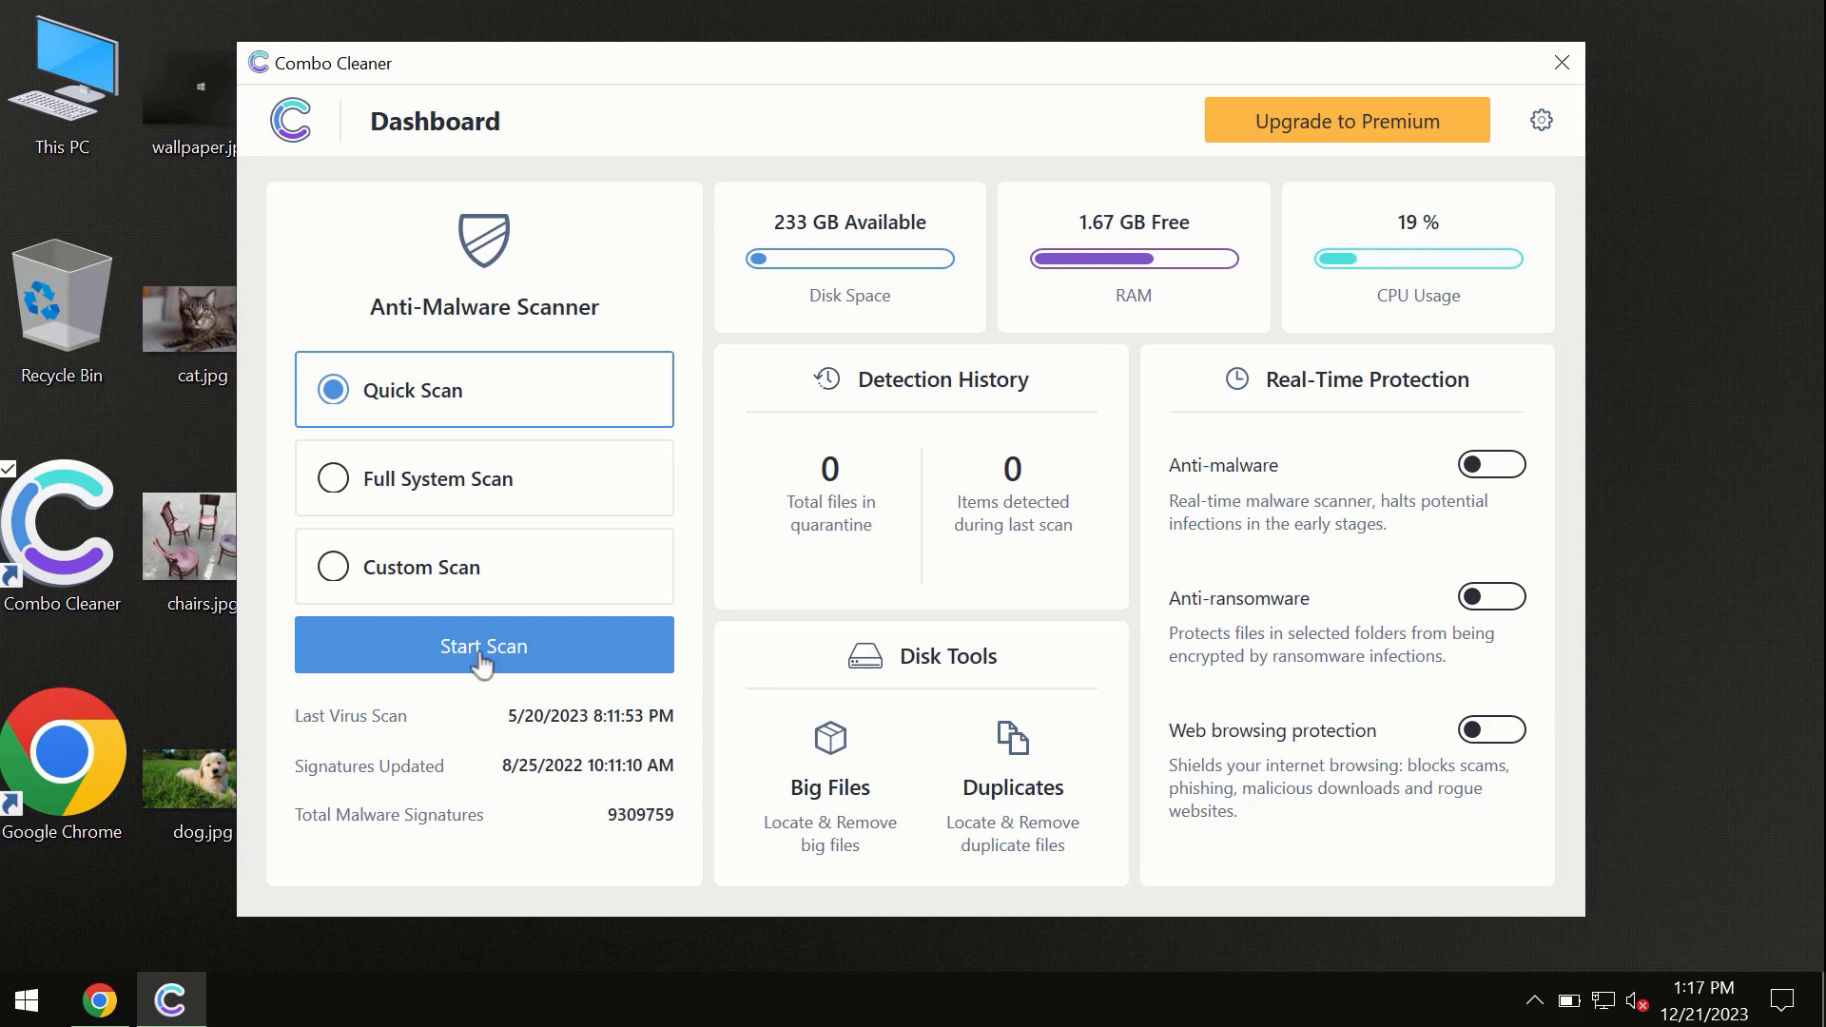
Step: Start a Quick Scan, which flags 6 suspicious items among 231 scanned
left_click(482, 644)
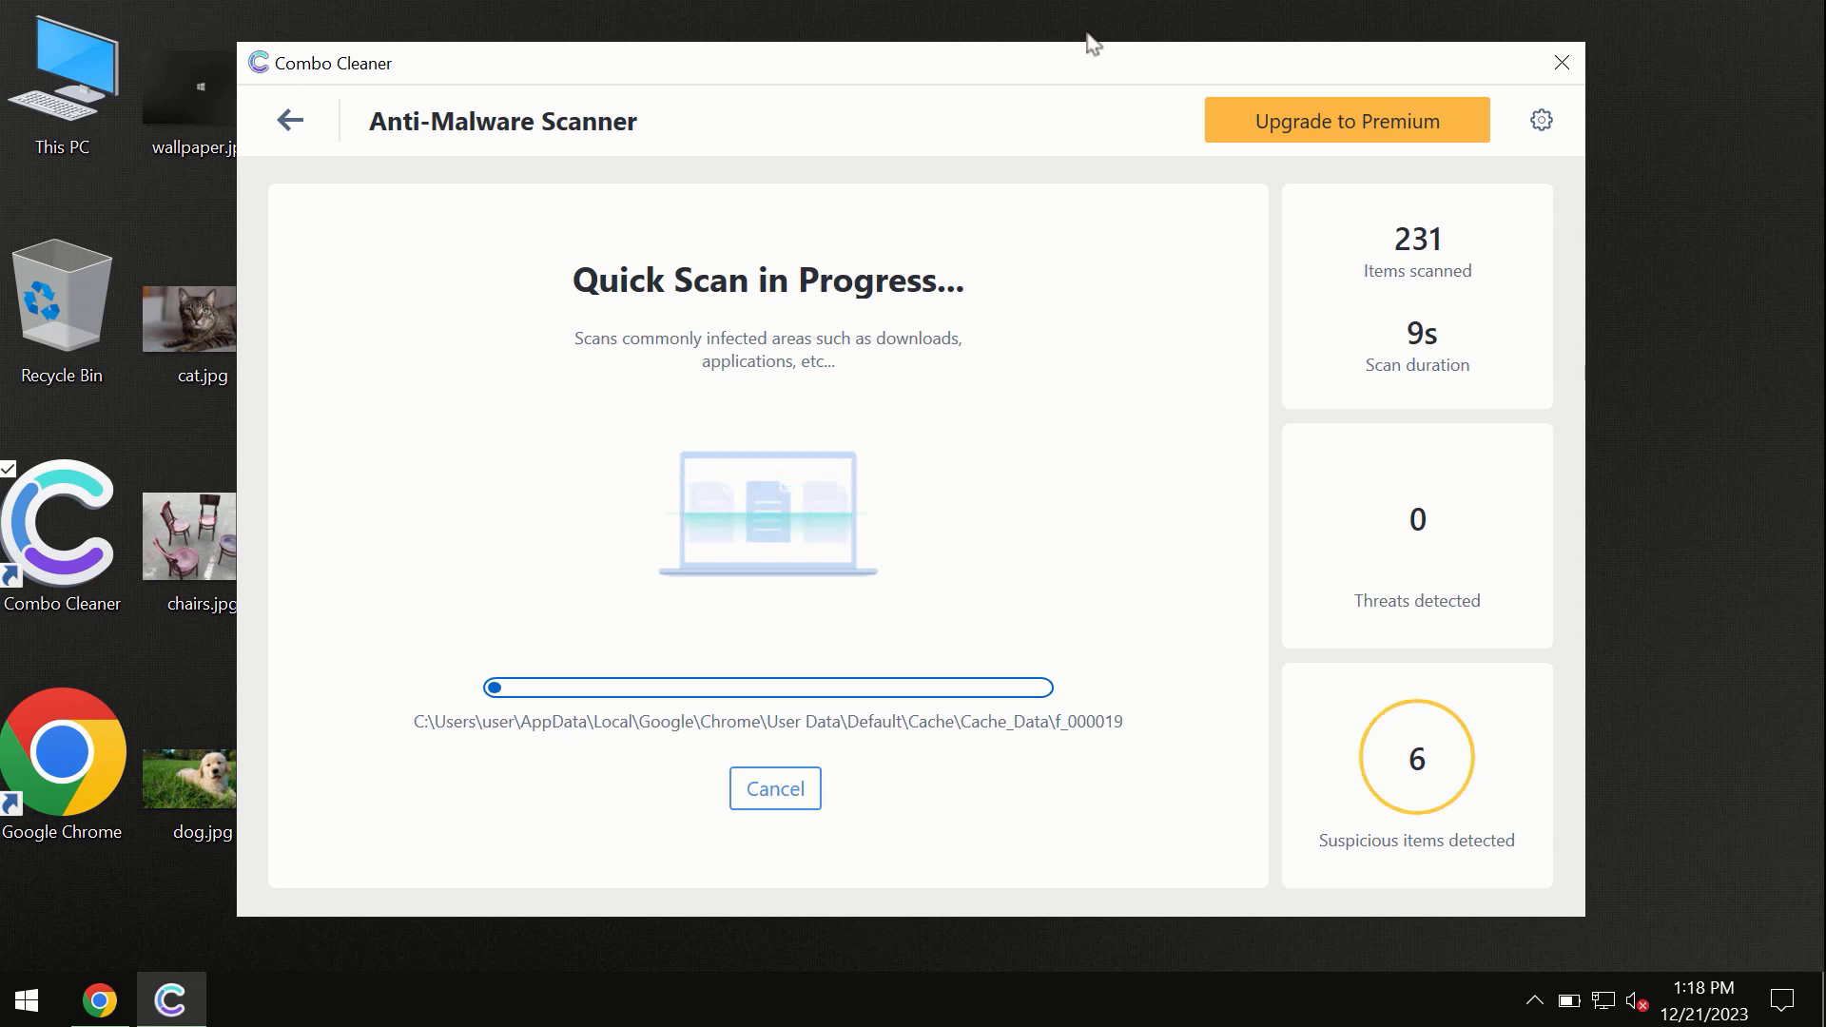
mouse_move(953, 259)
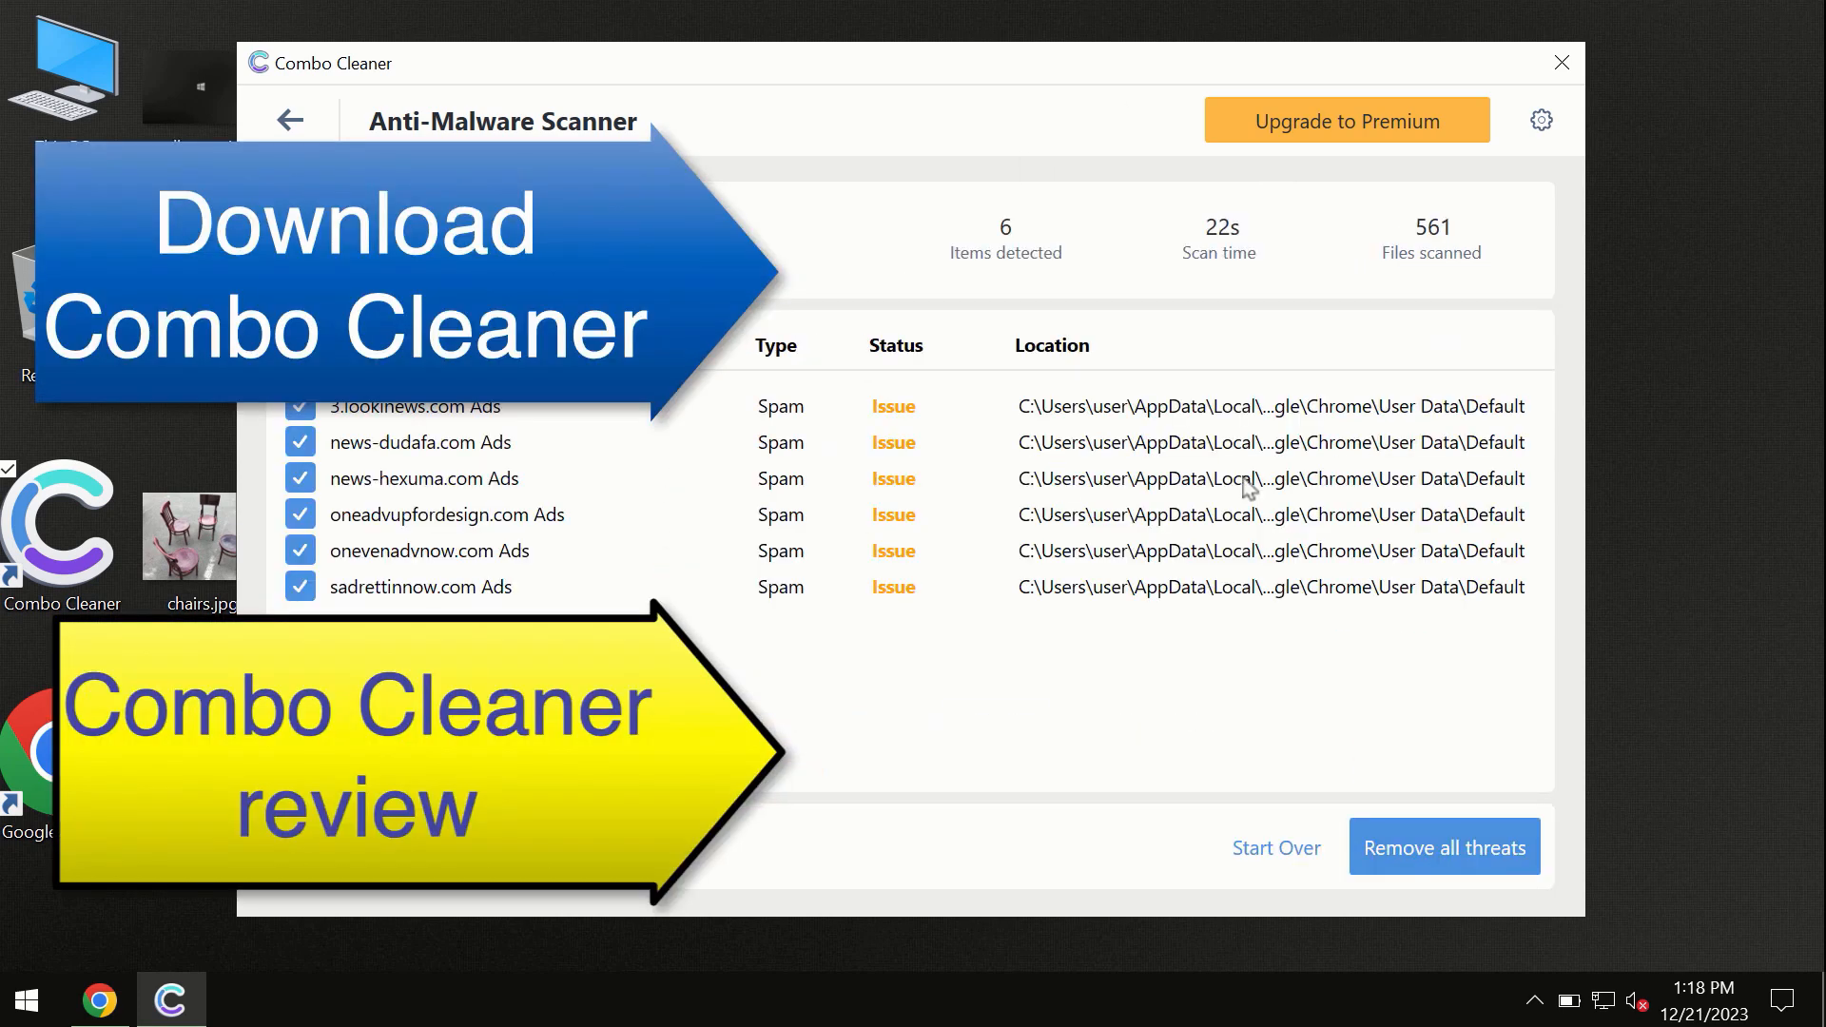
mouse_move(960, 84)
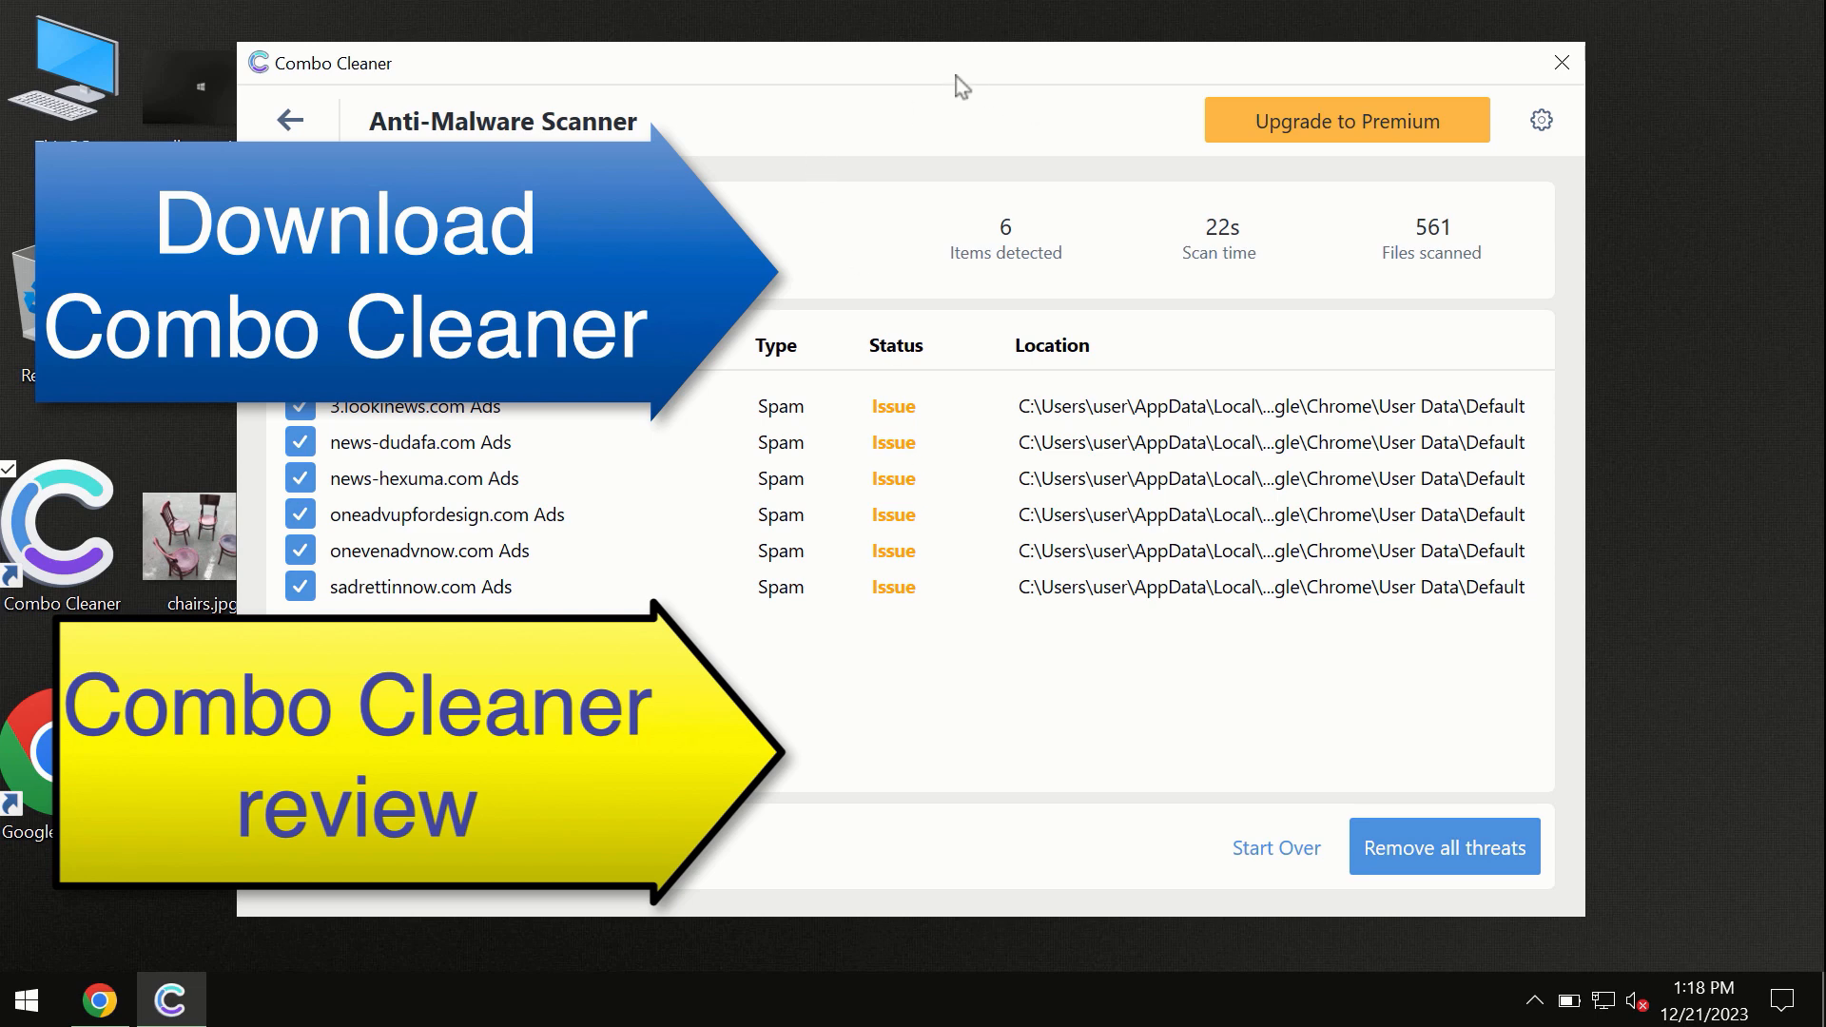
mouse_move(1164, 186)
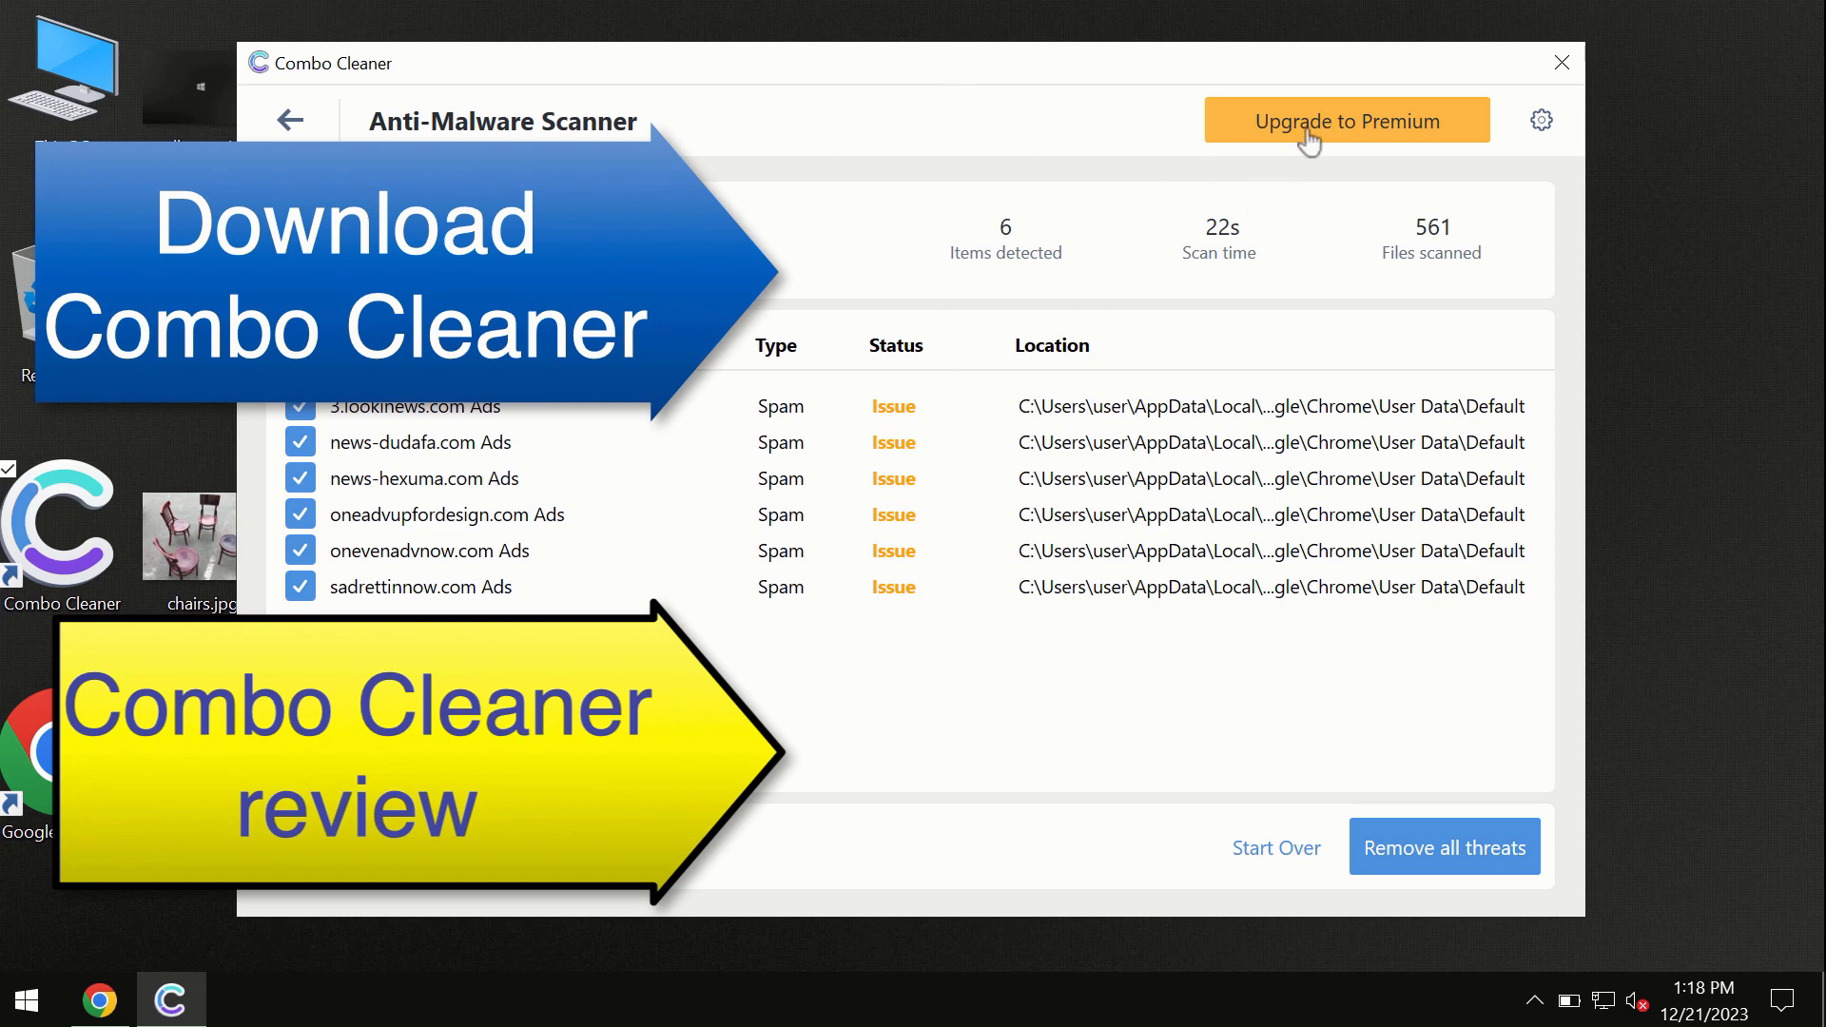
left_click(1344, 120)
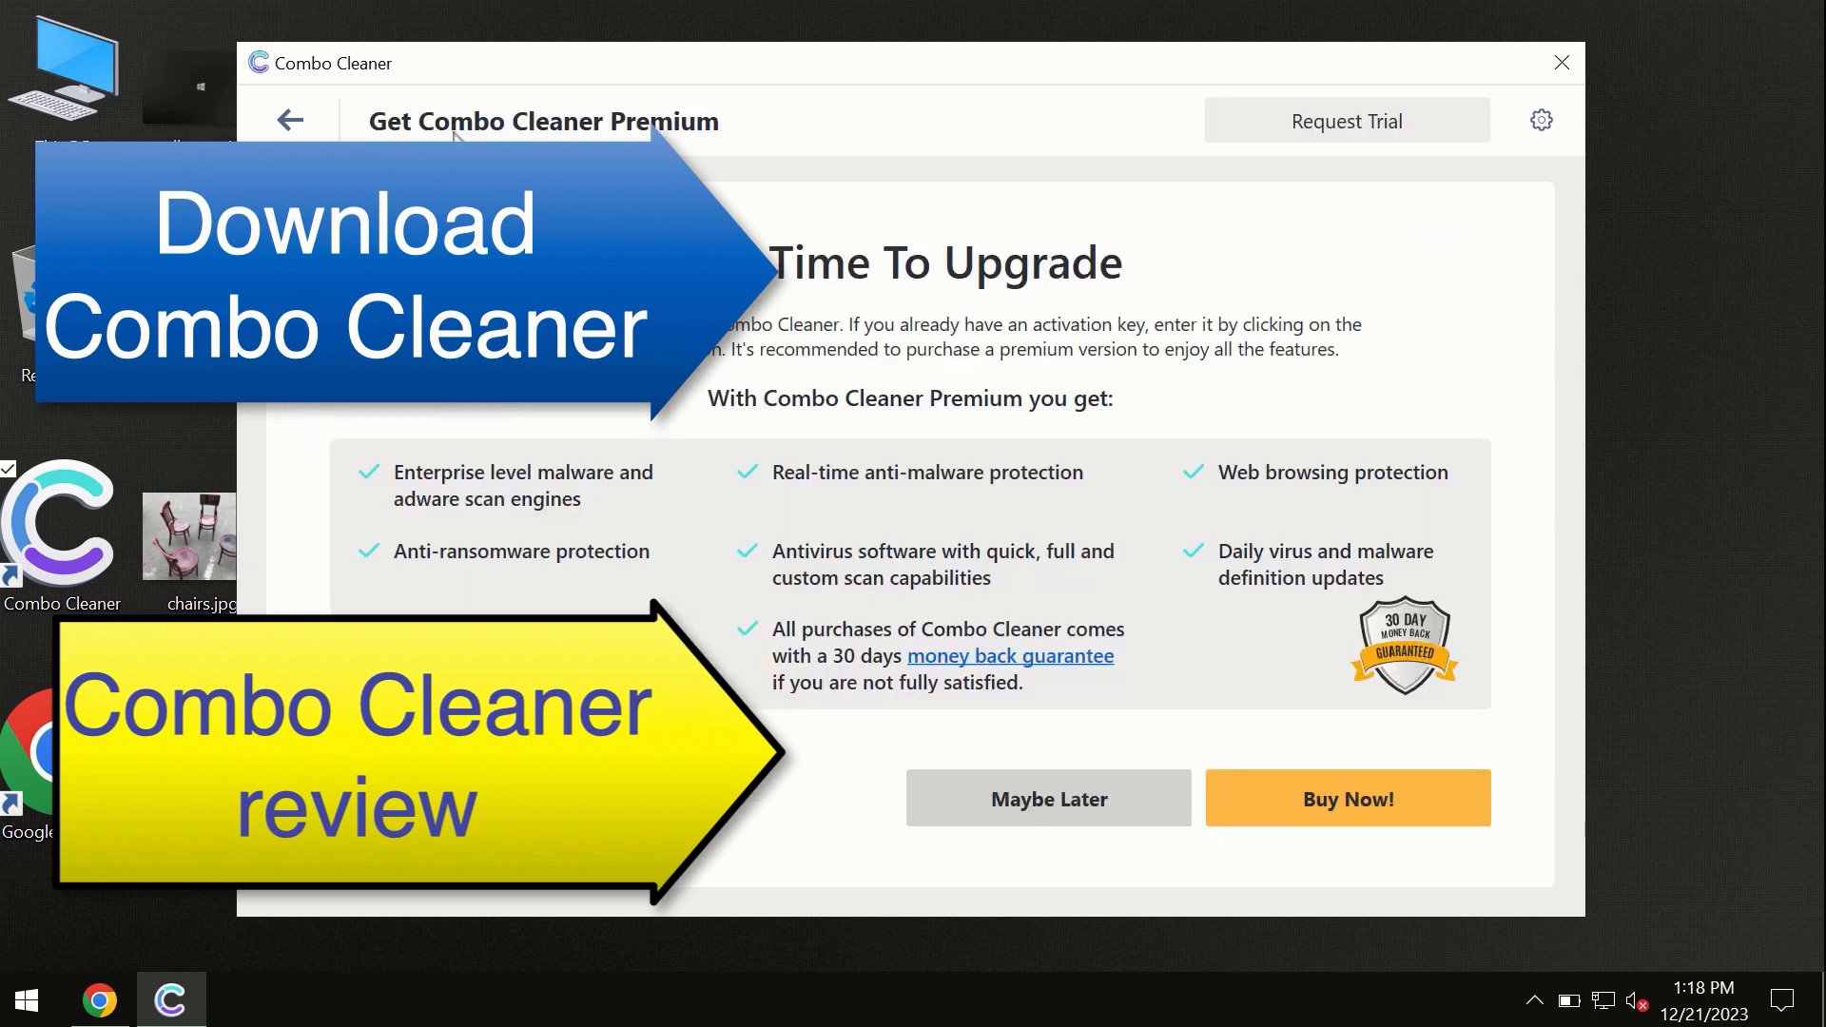
left_click(289, 120)
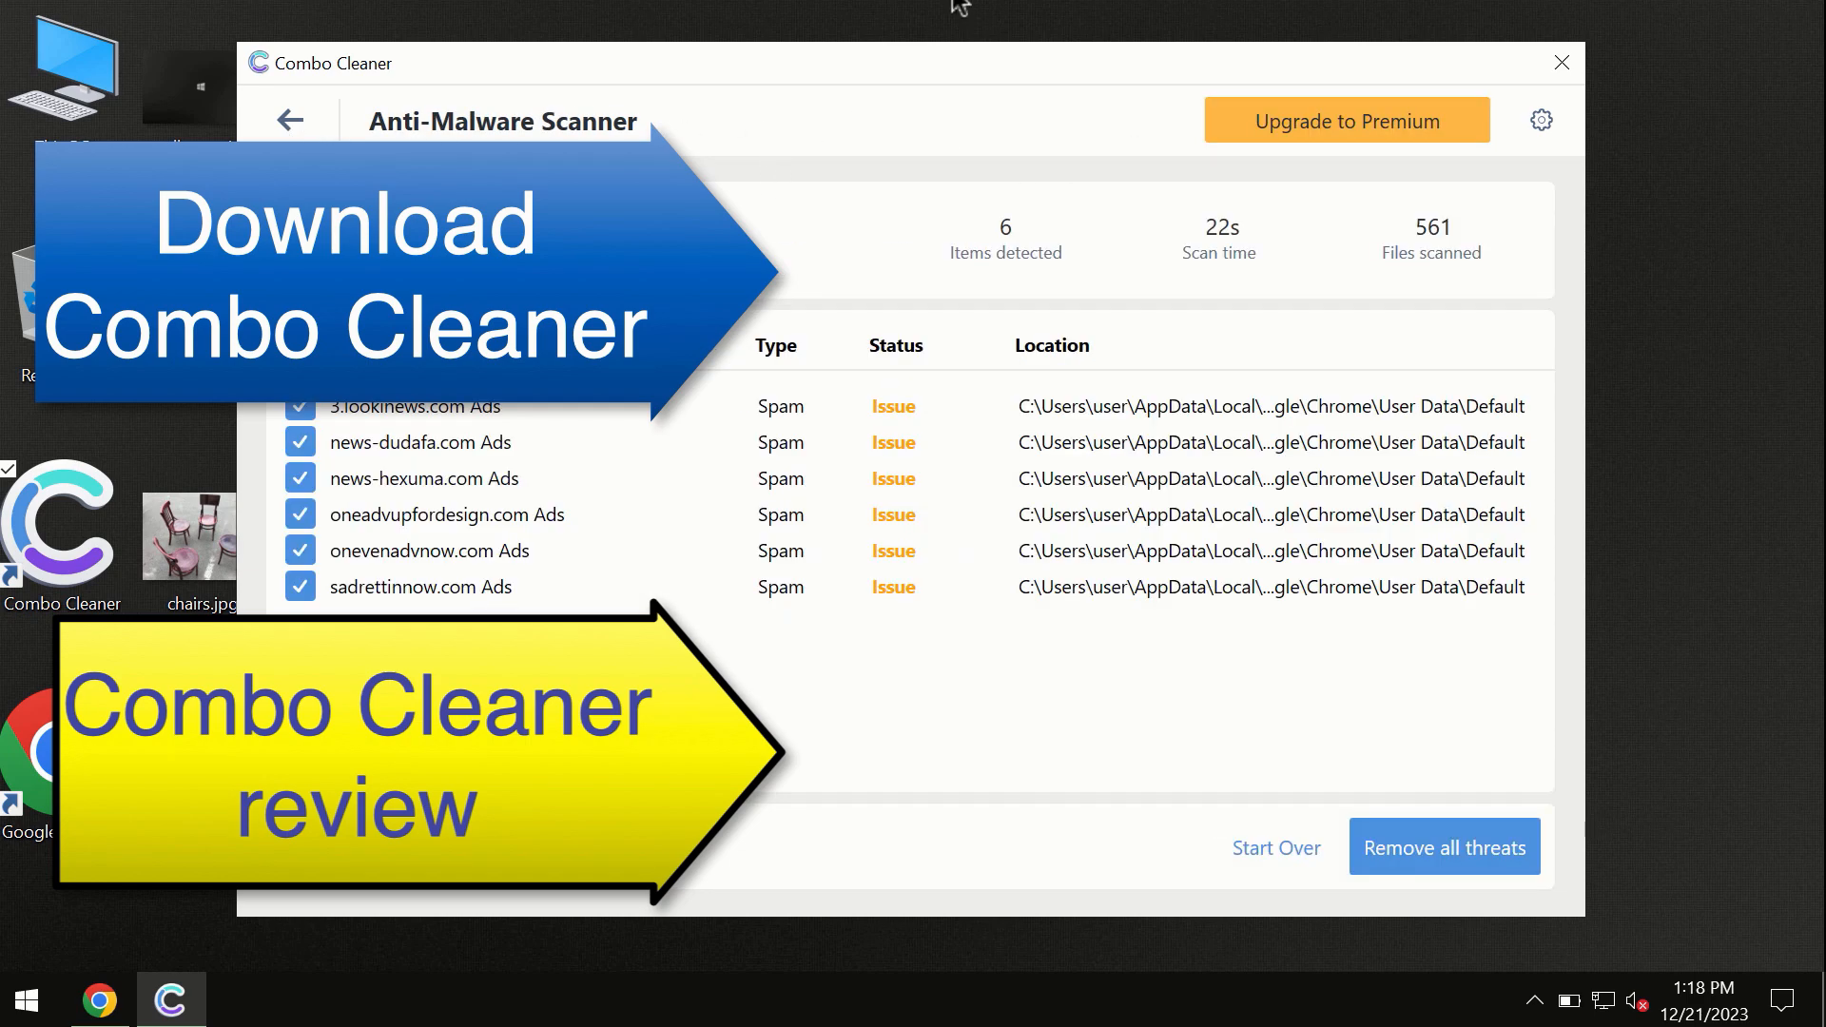